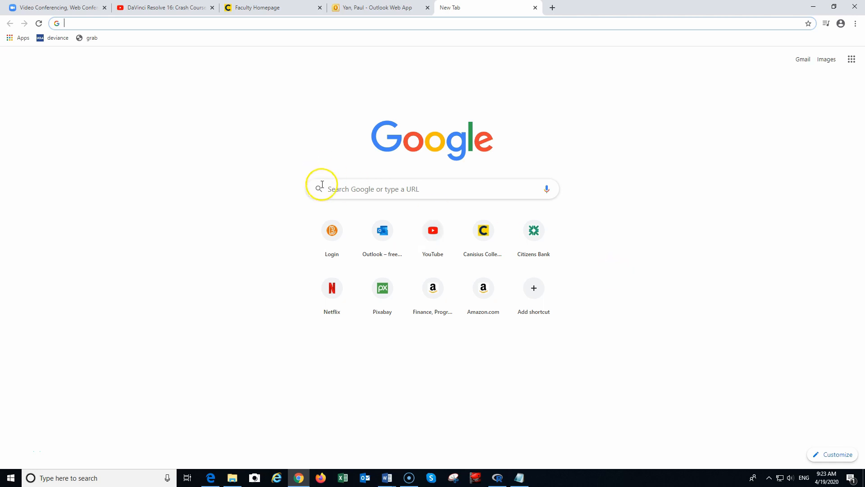
Step: Search Google for 'French data library' and open Kenneth R. French's Data Library result
click(378, 189)
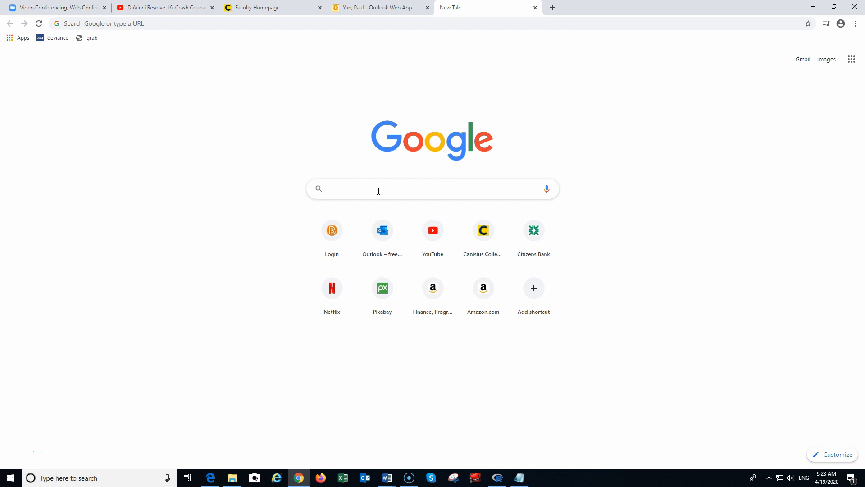
text(French d)
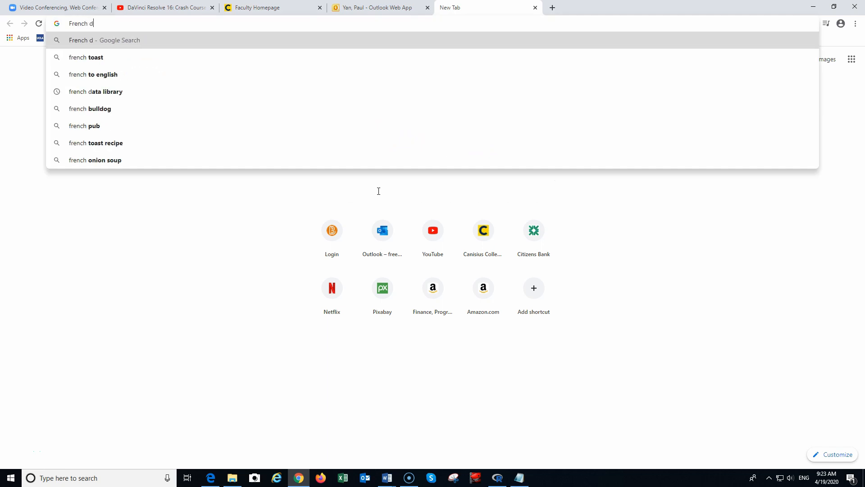
click(95, 91)
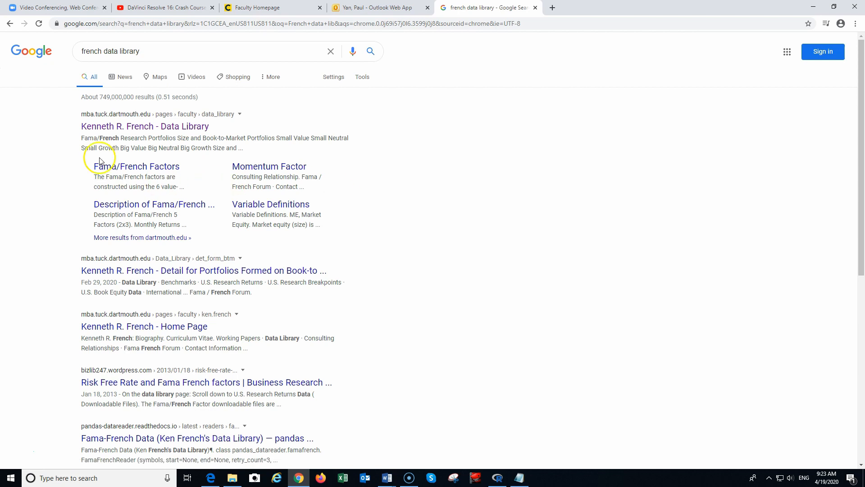
mouse_move(144, 126)
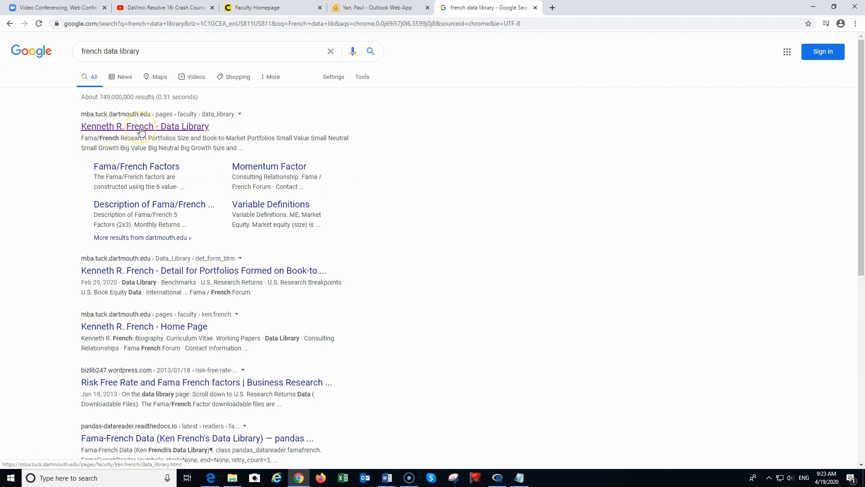
click(145, 126)
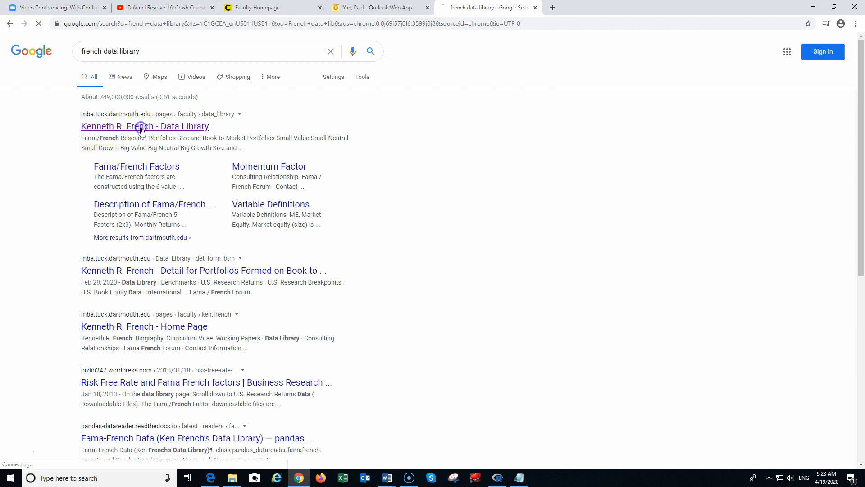
Step: Download the Fama/French 3 Factors CSV zip and show it in its Downloads folder
click(144, 126)
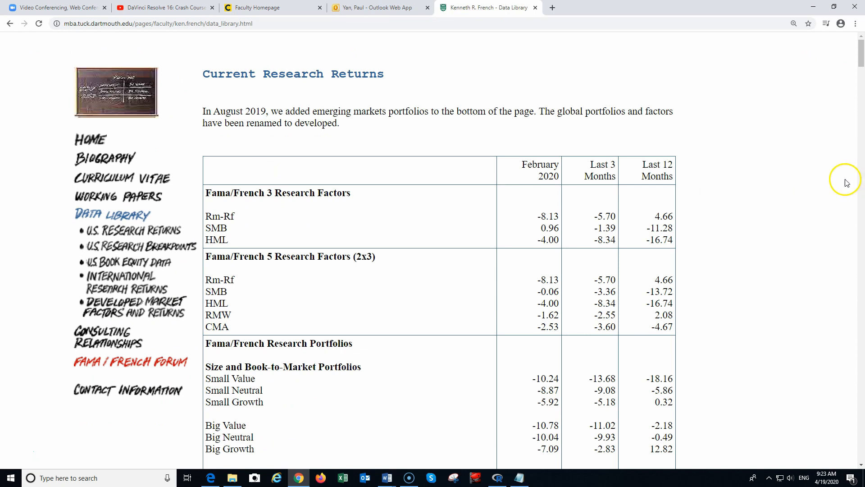
mouse_move(859, 85)
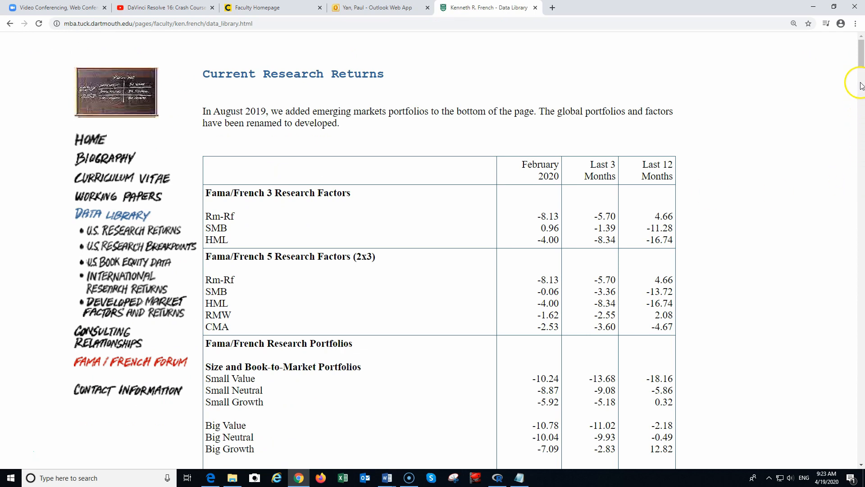
scroll(down, 3)
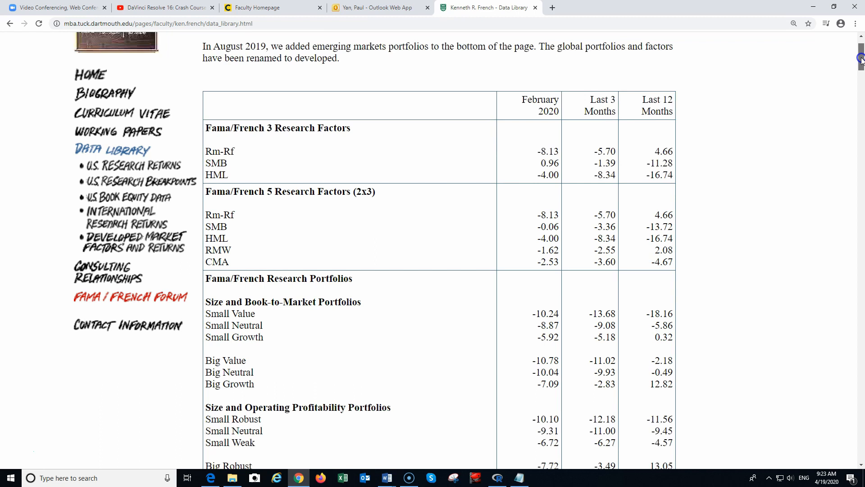
scroll(down, 3)
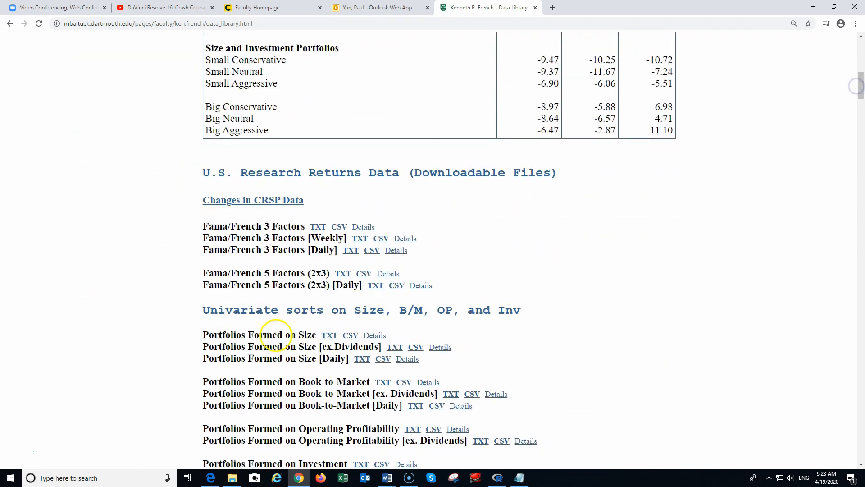
mouse_move(244, 224)
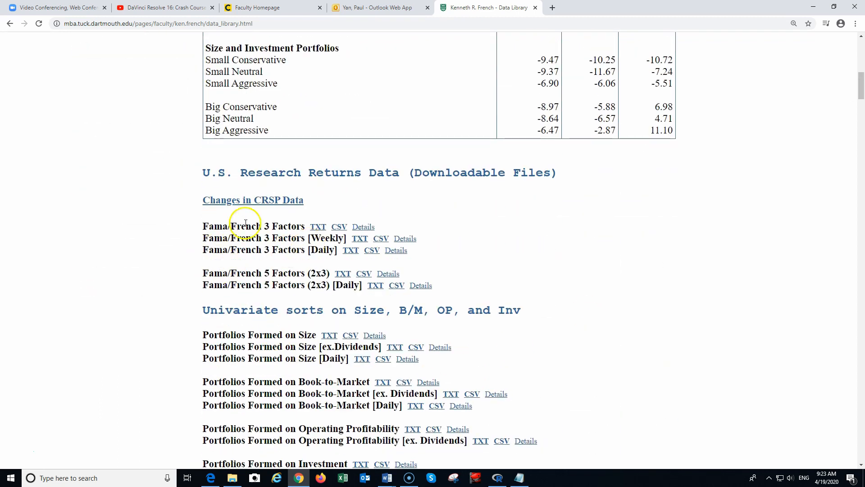
mouse_move(306, 302)
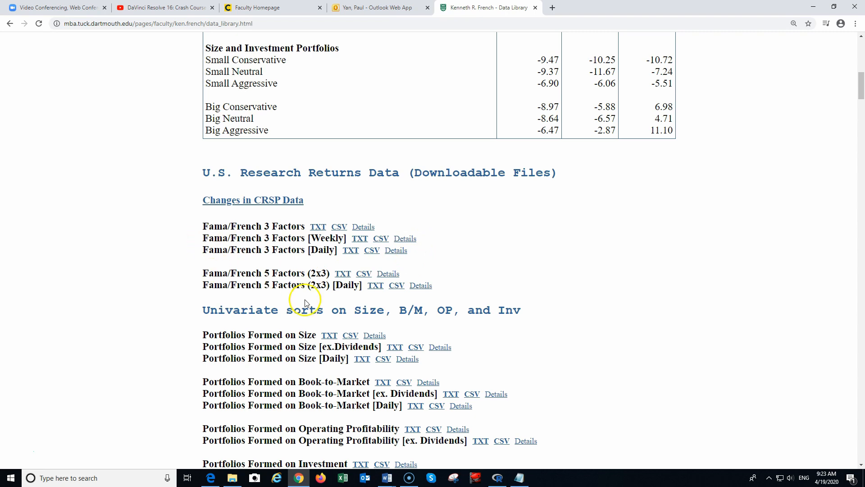
mouse_move(325, 243)
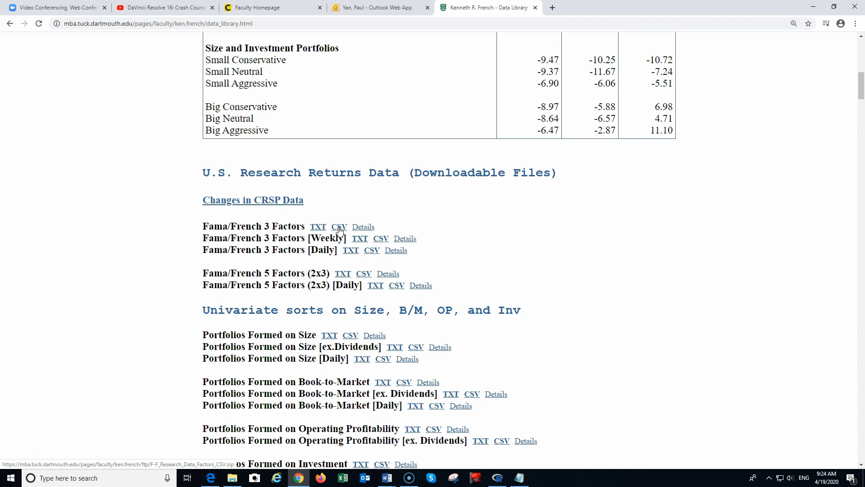
click(339, 226)
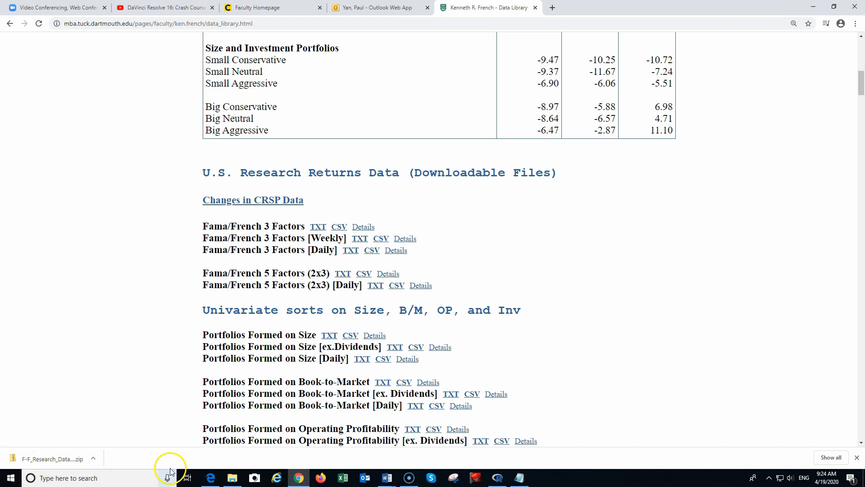
mouse_move(81, 472)
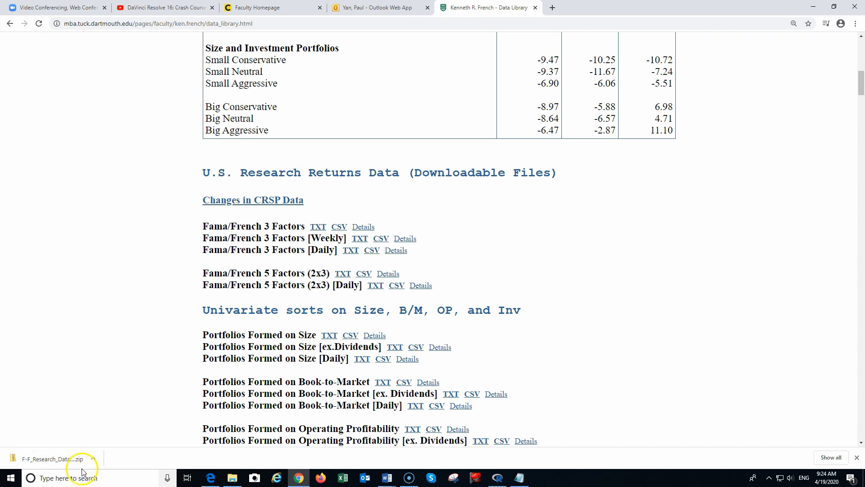
click(93, 459)
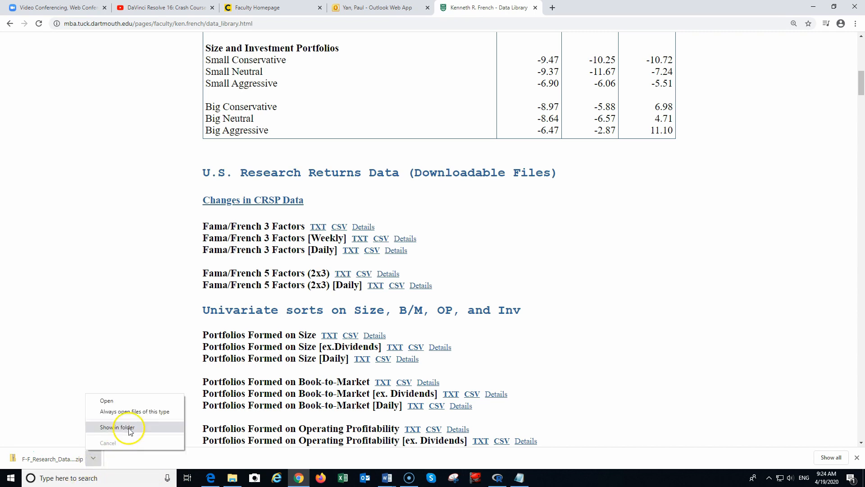
click(118, 427)
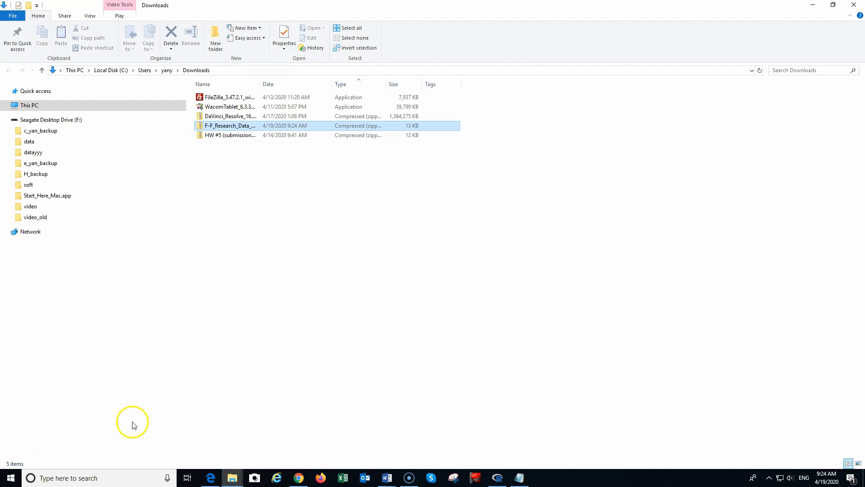
Step: Open the downloaded research data zip and copy the factors CSV file
click(6, 105)
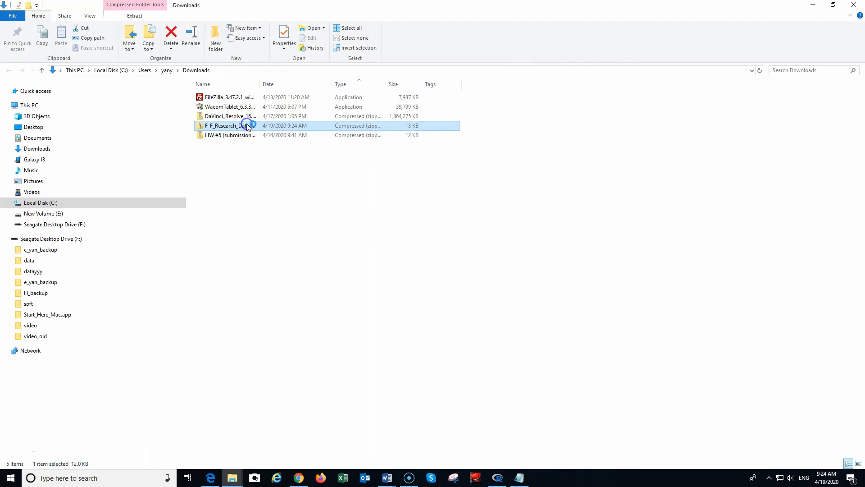
double_click(231, 125)
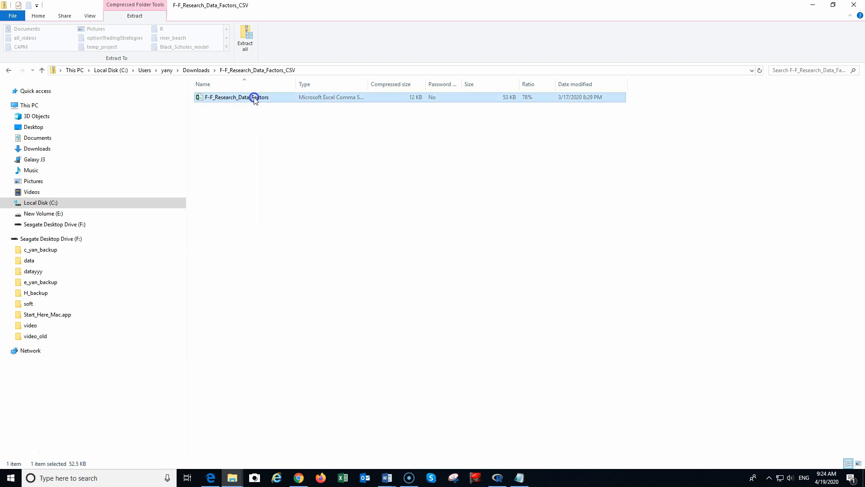
right_click(254, 98)
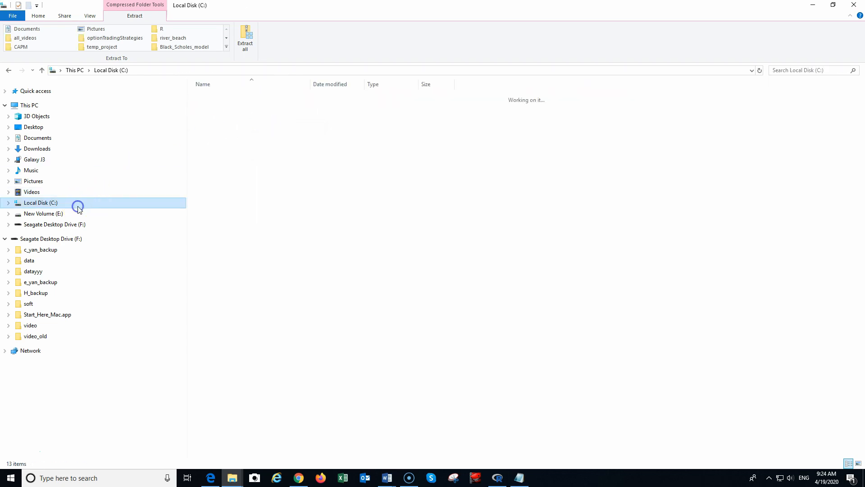
Step: Paste the factors CSV into C:\temp and open it in Excel
click(40, 202)
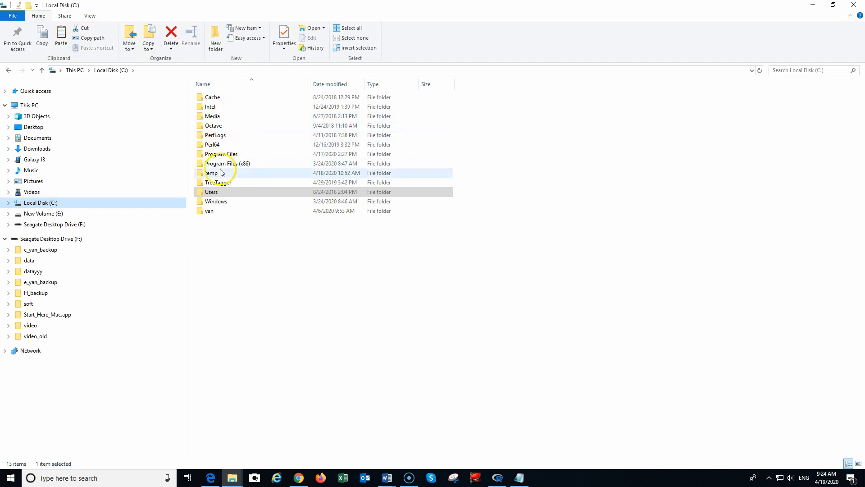
double_click(211, 173)
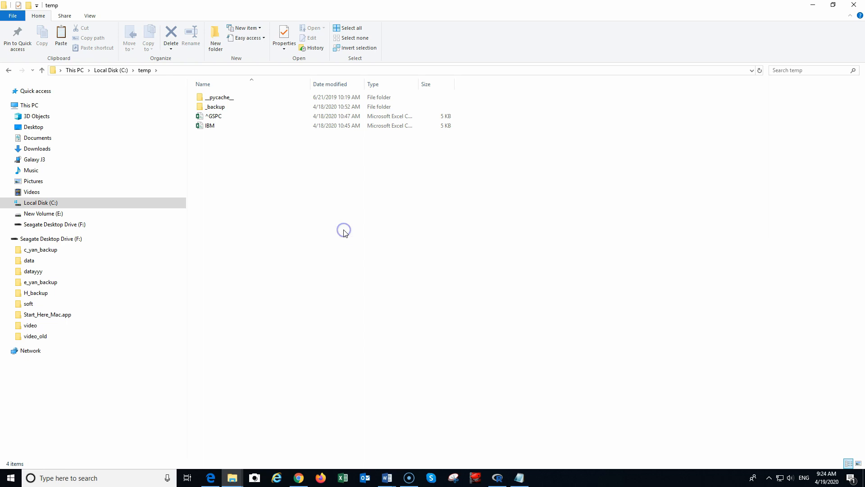
click(232, 125)
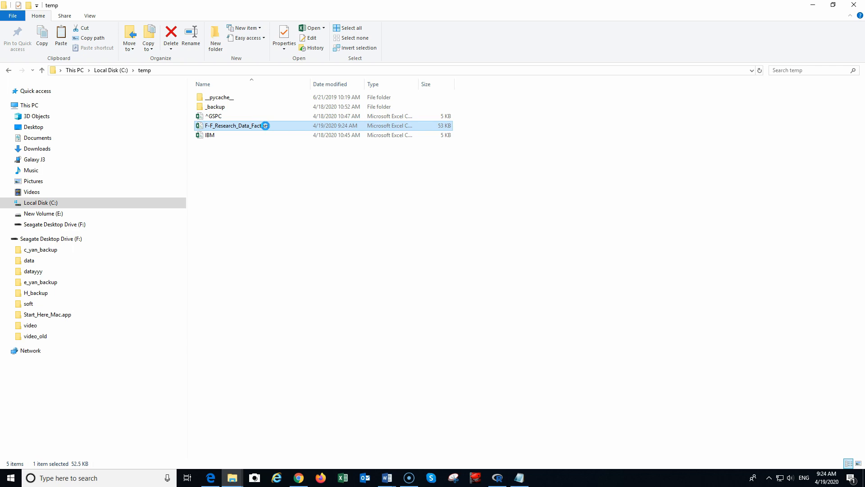
double_click(236, 126)
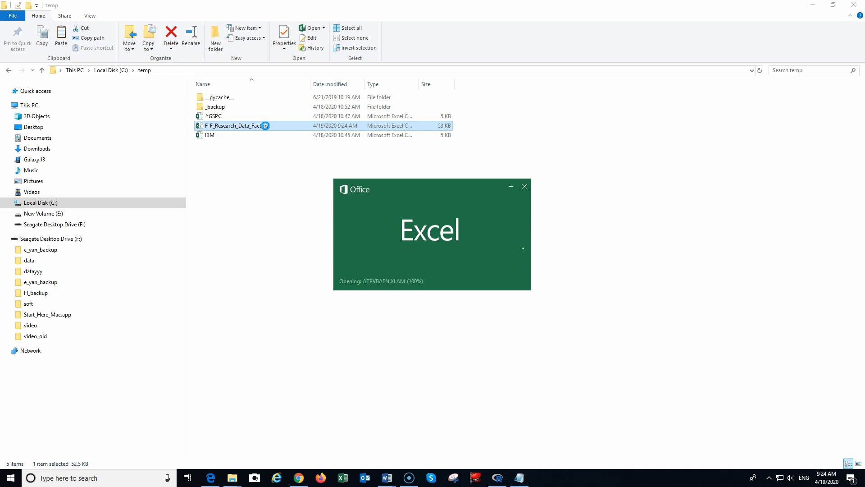
Step: Open the factors CSV in Excel and jump to the bottom to view the annual rows
double_click(238, 125)
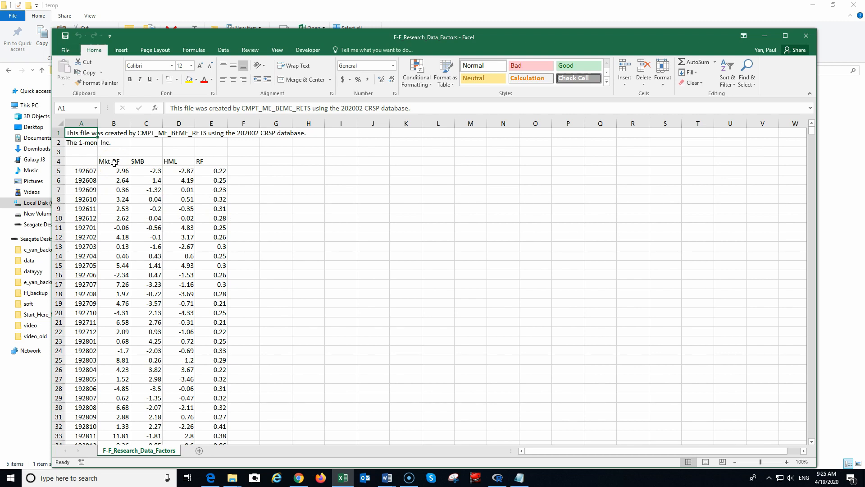
key(ctrl+End)
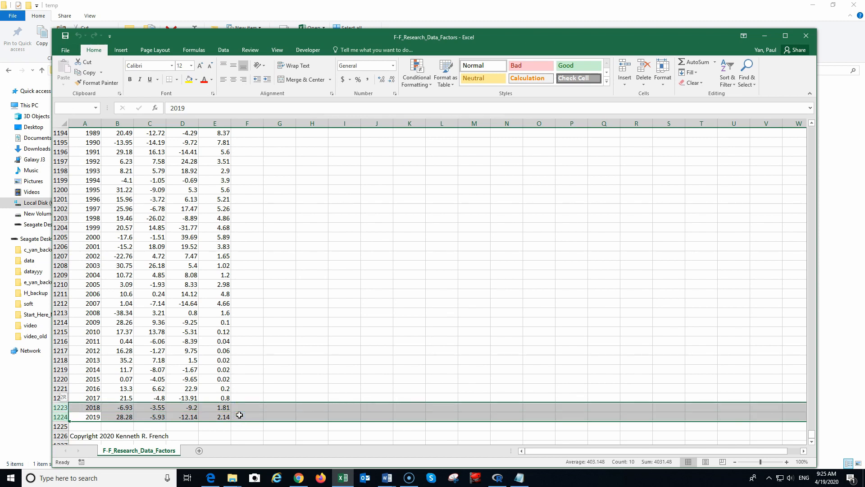
scroll(up, 3)
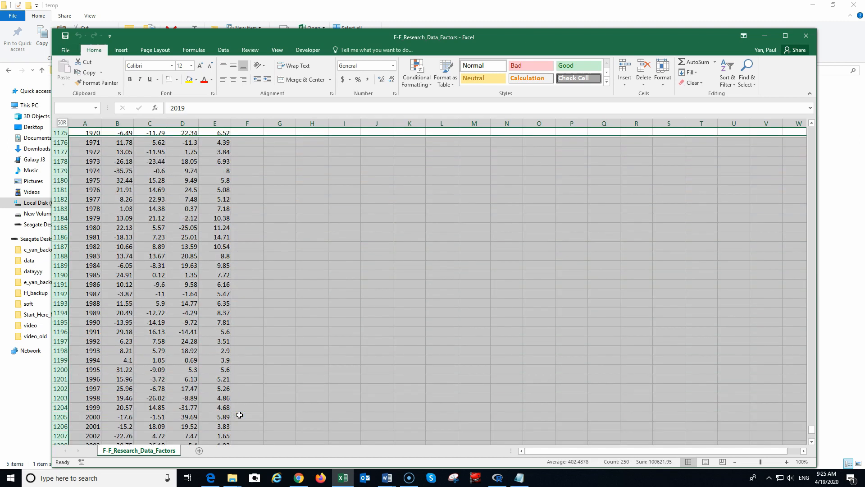
scroll(up, 3)
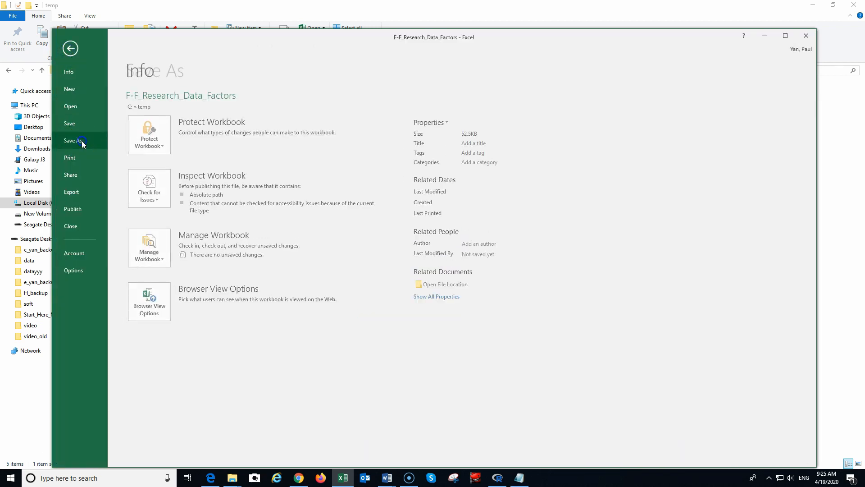
Step: Save the factors data as an Excel Workbook named 'ff3Monthly' in the temp folder
click(73, 140)
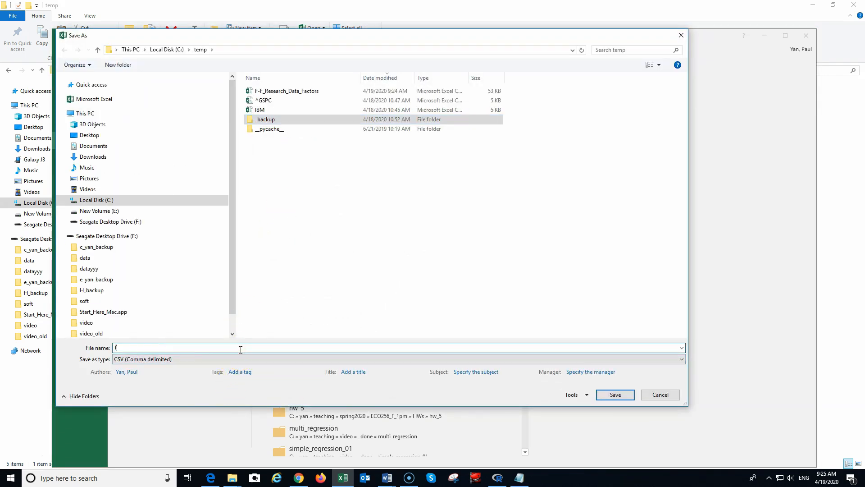
text(ff3Mont)
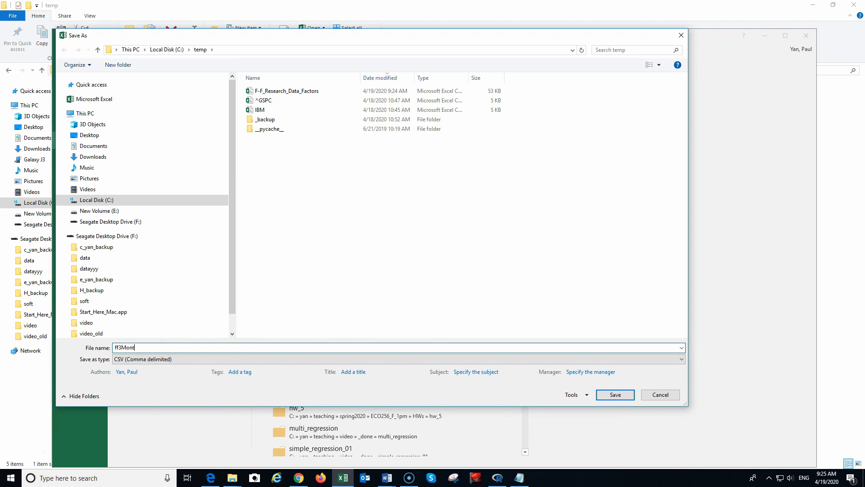
text(hly)
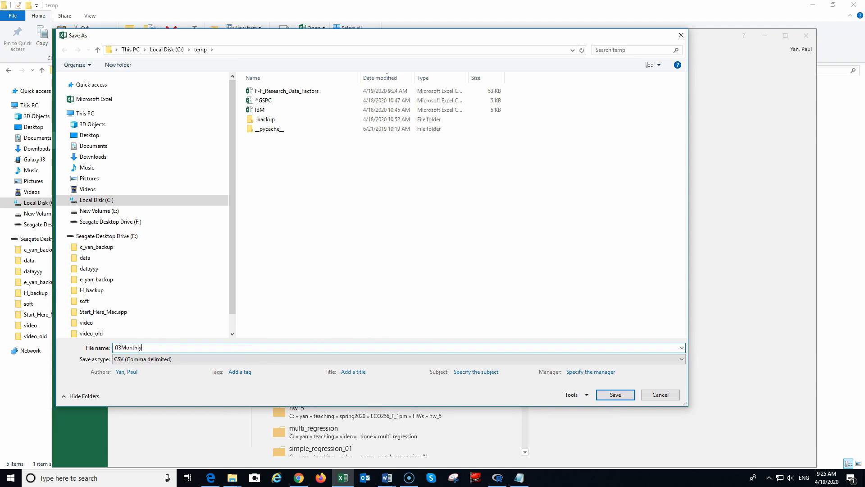
click(681, 359)
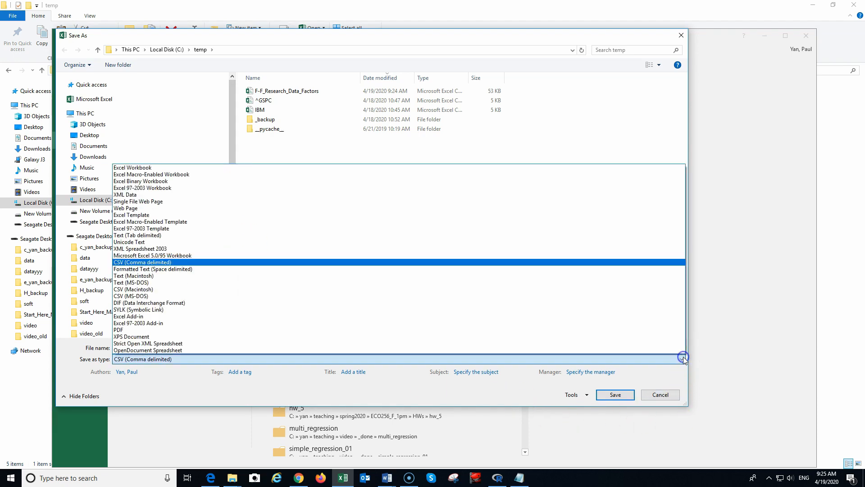
click(133, 167)
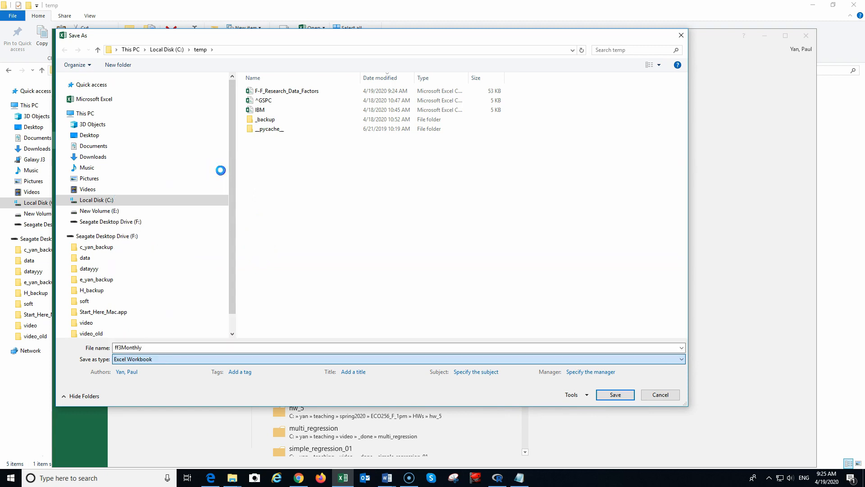
click(614, 395)
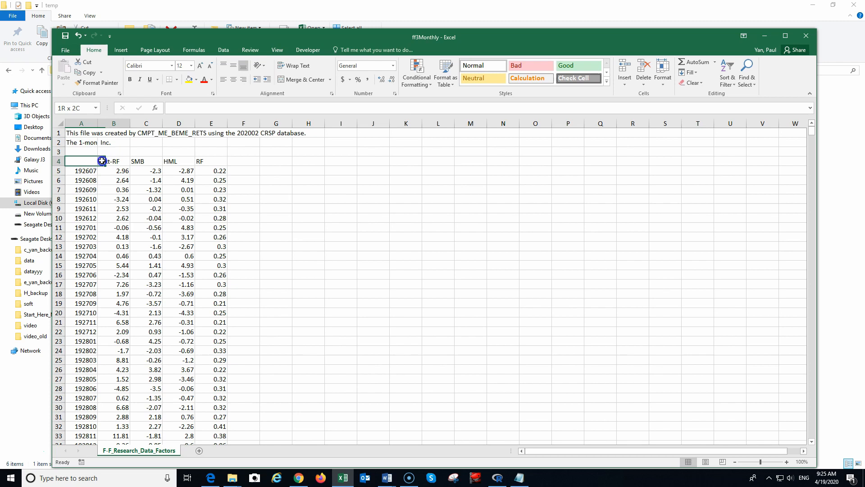
Step: Copy the Mkt-RF, SMB, HML, RF headings to F4 and begin the formula referencing Mkt-RF
right_click(99, 160)
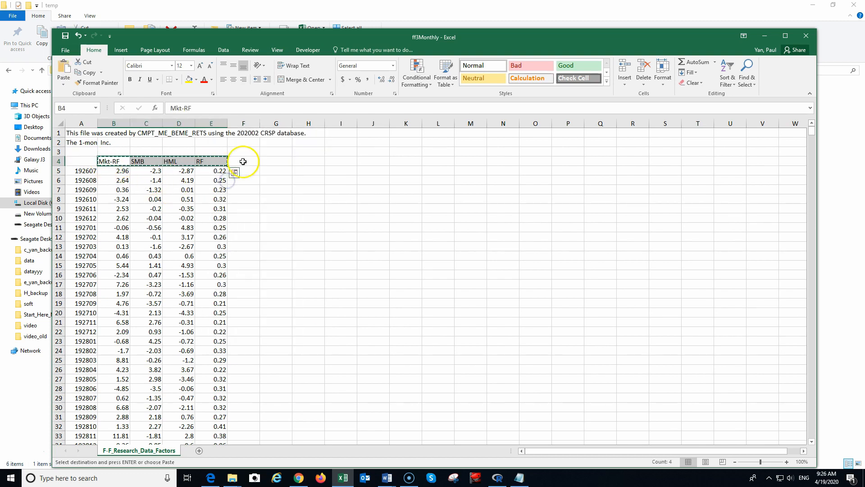
click(234, 172)
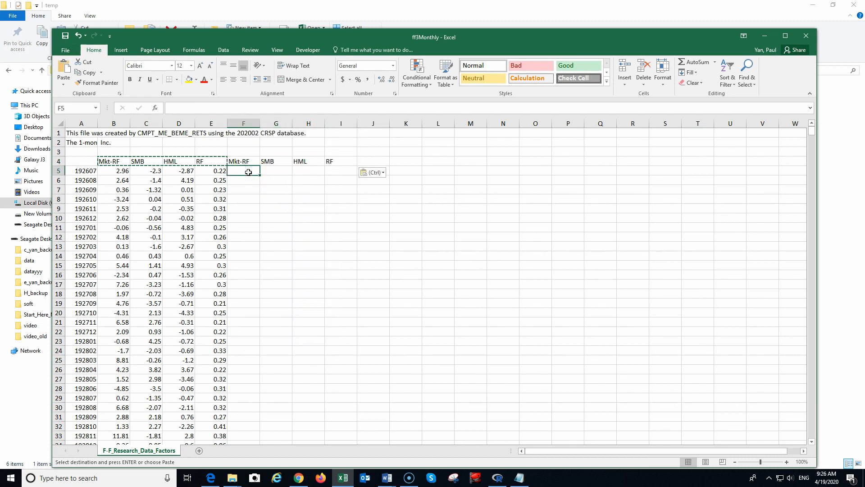
text(=)
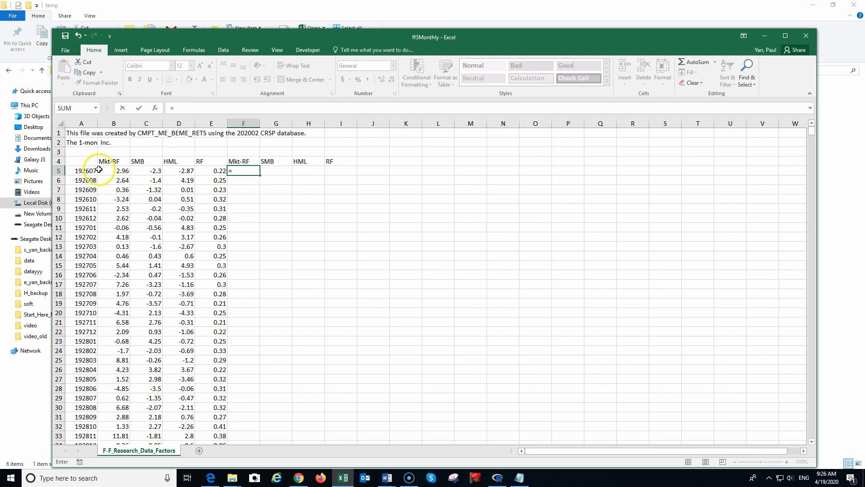
right_click(345, 169)
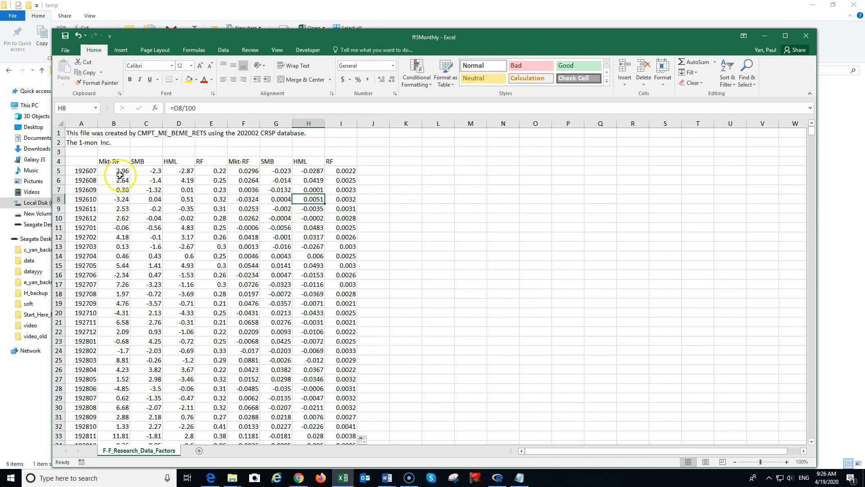
click(113, 170)
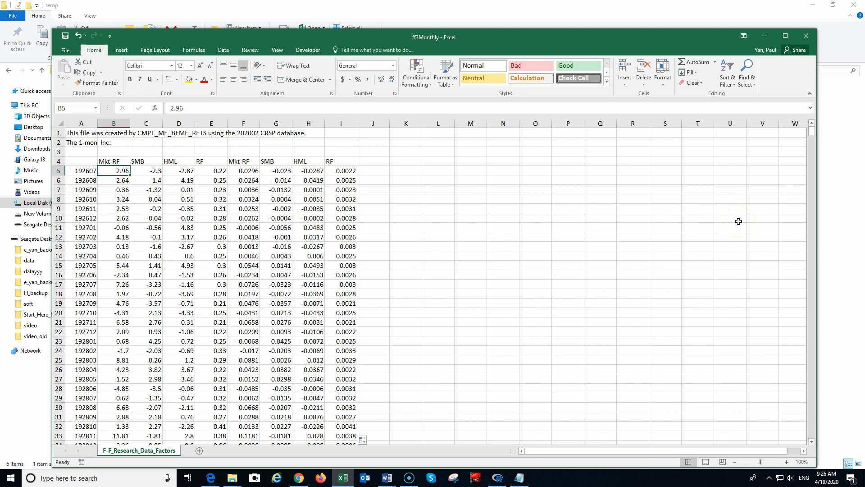
Step: Enter 0.1 in cell K2, then select the first original factor values from Mkt-RF to RF
click(406, 140)
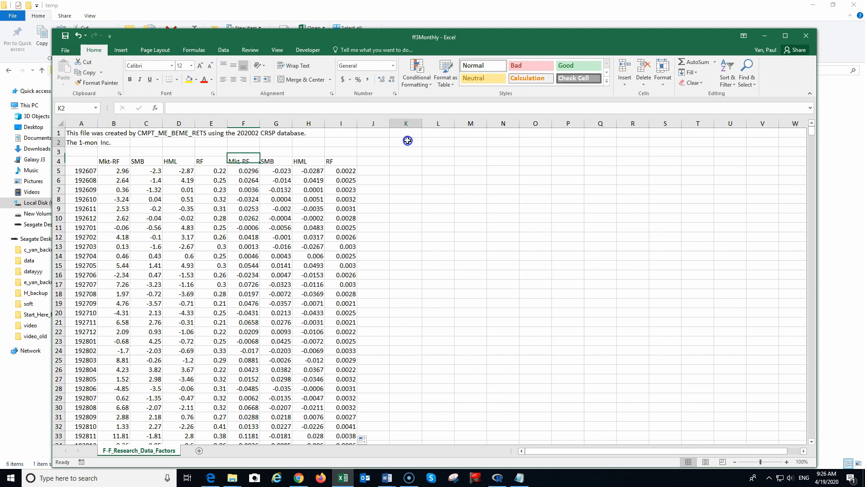
text(0.1)
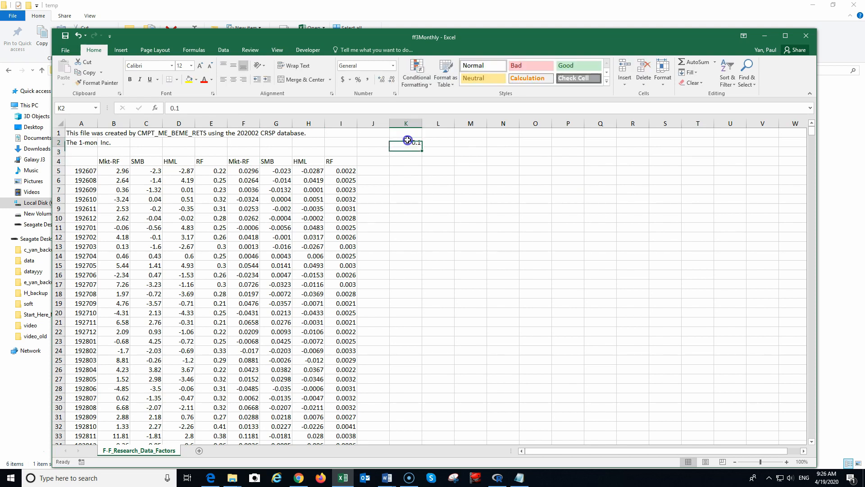
mouse_move(619, 187)
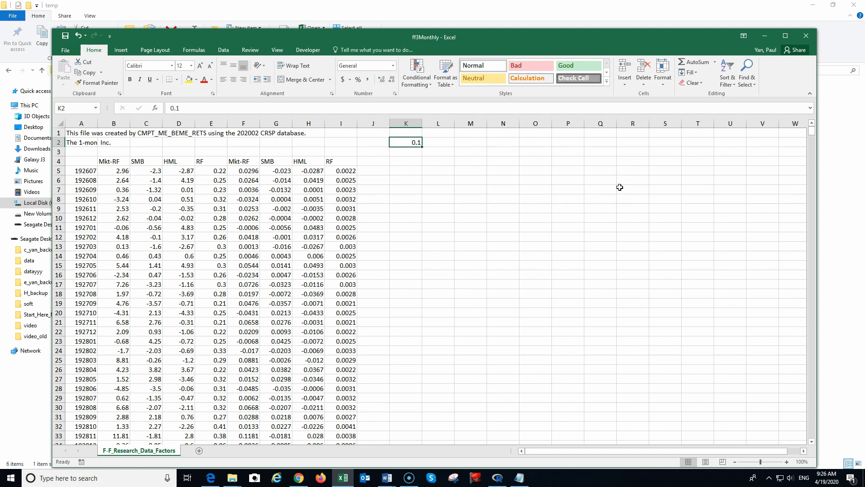
mouse_move(437, 142)
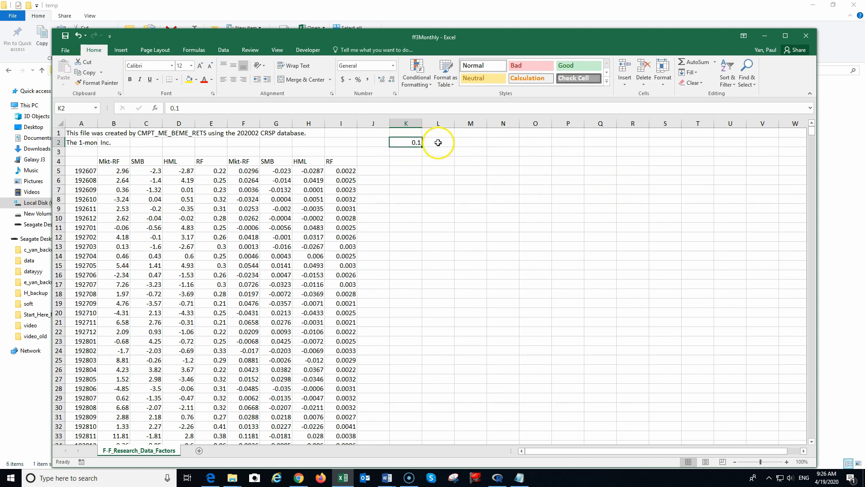
click(438, 143)
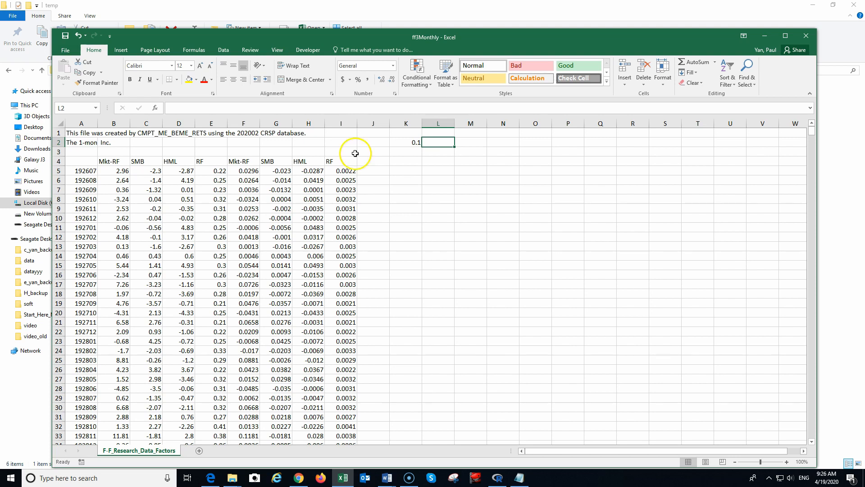
drag(113, 161, 210, 199)
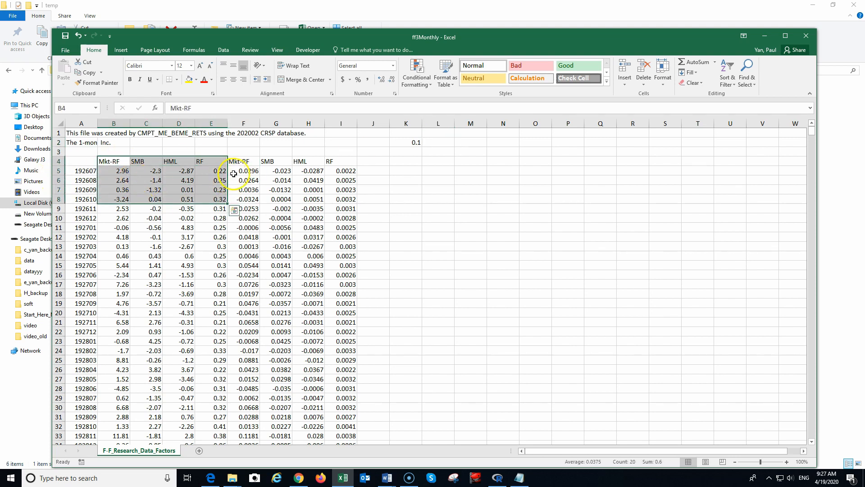
click(113, 170)
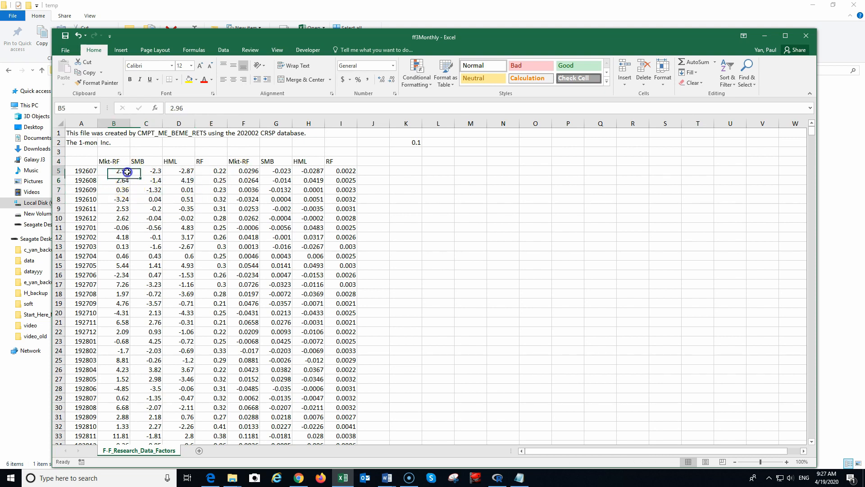
mouse_move(307, 227)
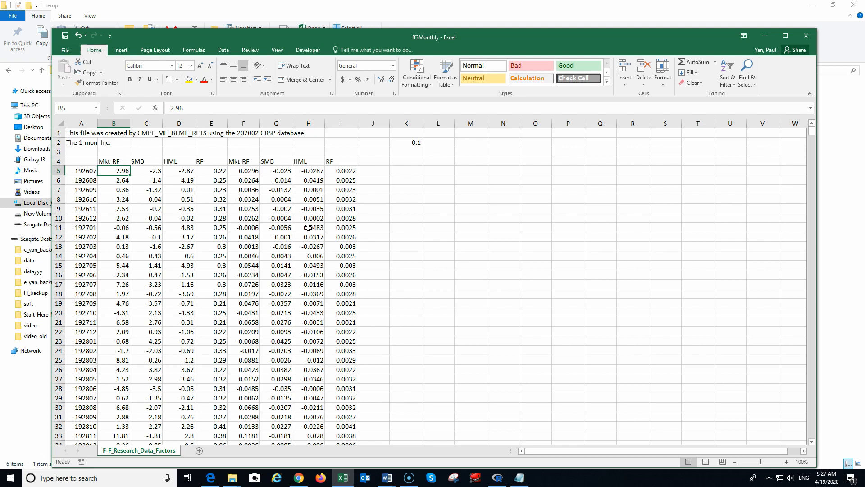
mouse_move(224, 170)
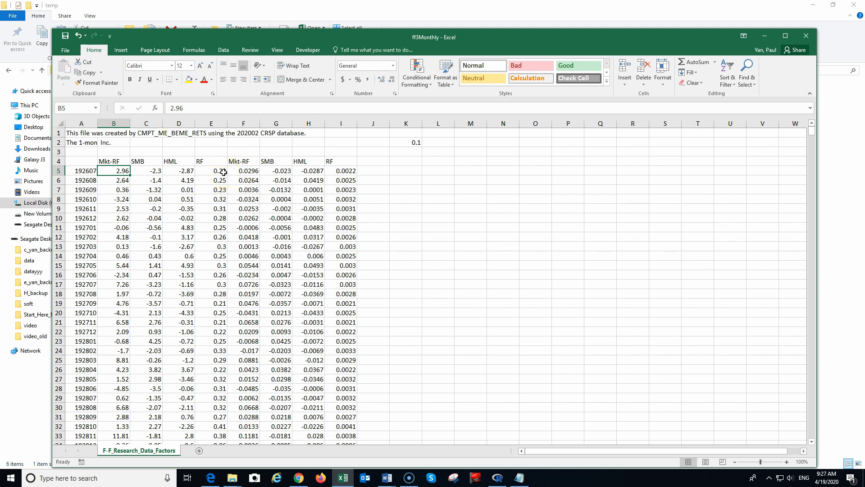
click(211, 170)
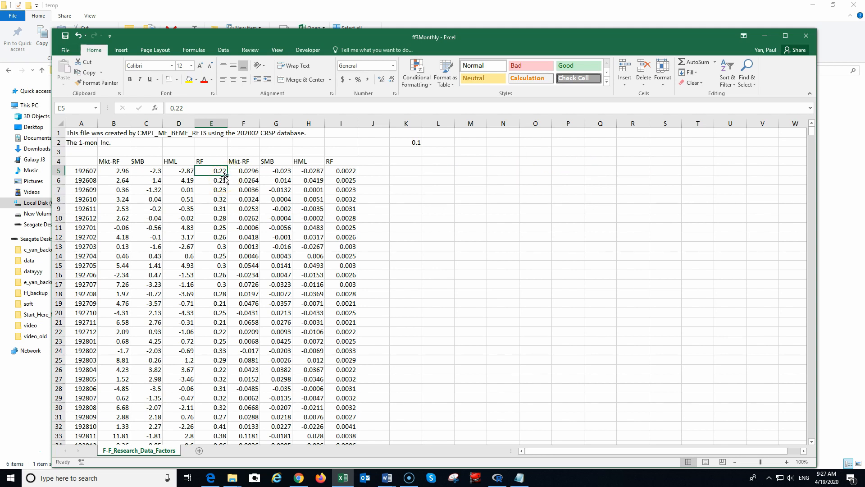
mouse_move(483, 223)
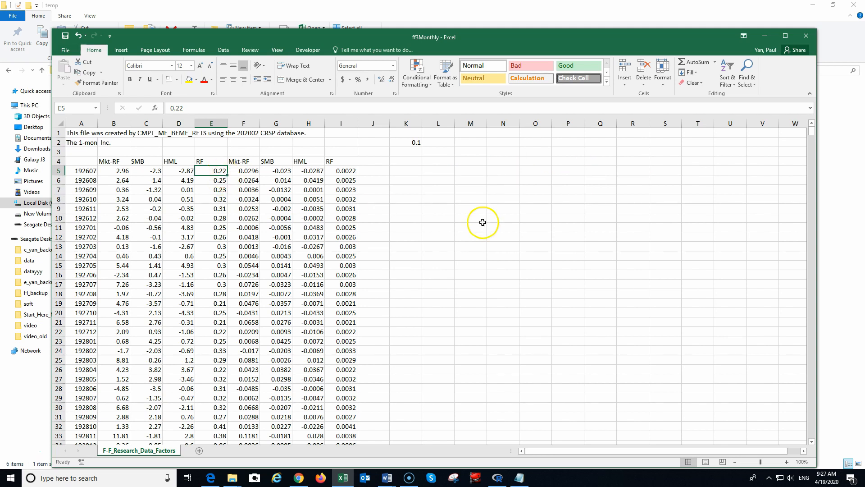
mouse_move(482, 222)
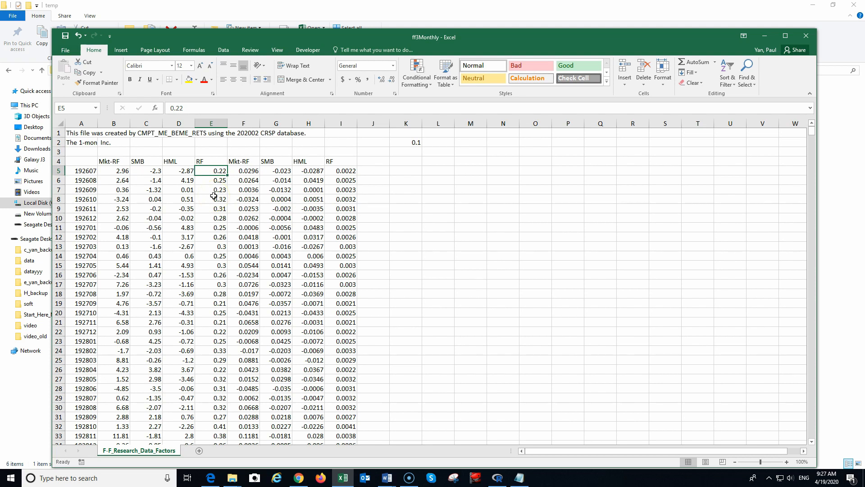
mouse_move(211, 160)
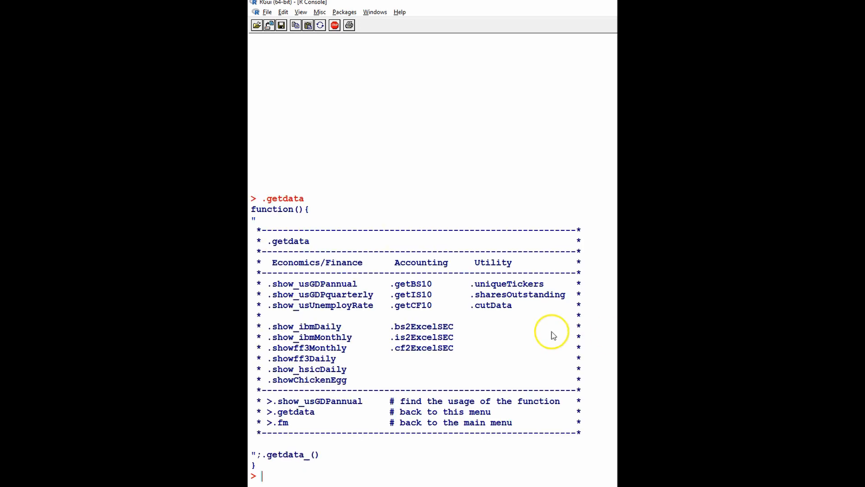
mouse_move(284, 354)
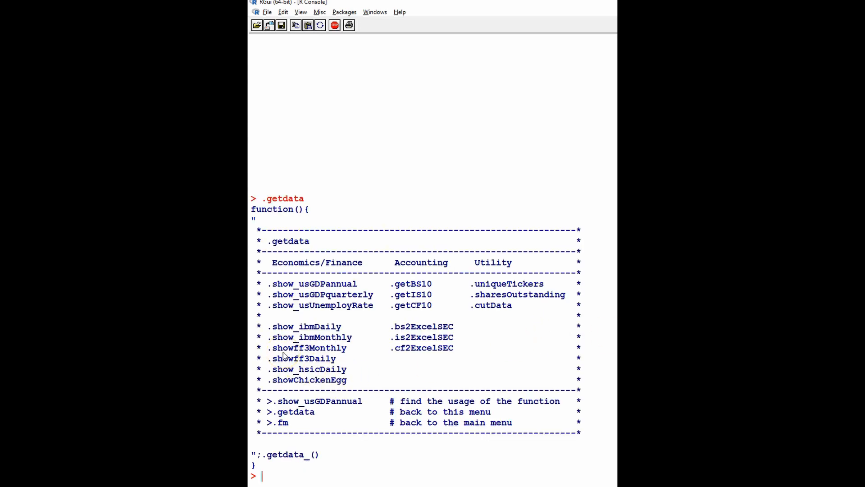
mouse_move(373, 371)
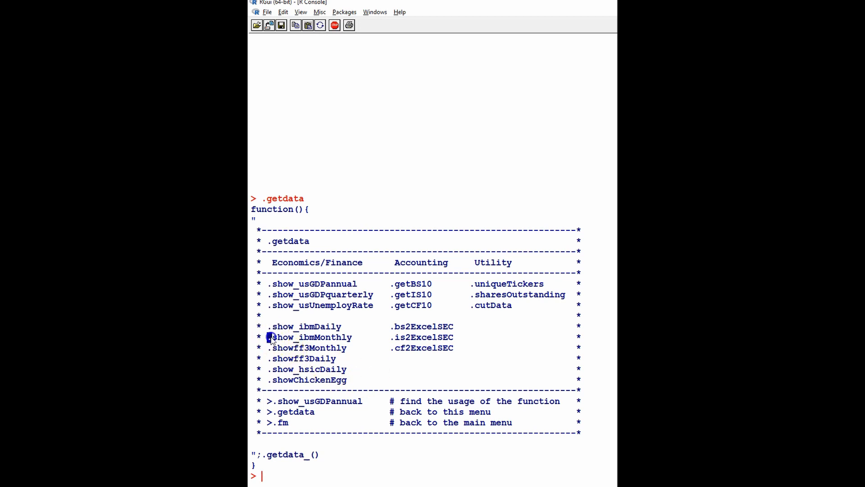
Step: Select .show_ibmMonthly and .showff3Monthly in the printed .getdata menu
double_click(310, 337)
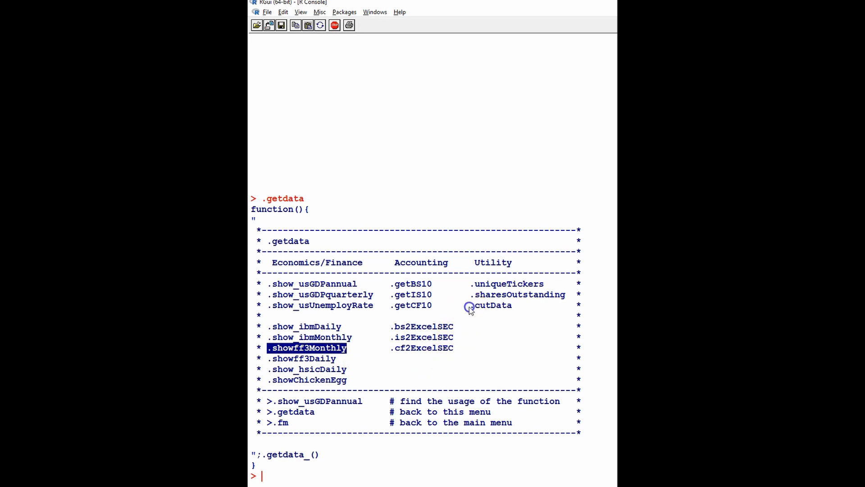
double_click(489, 305)
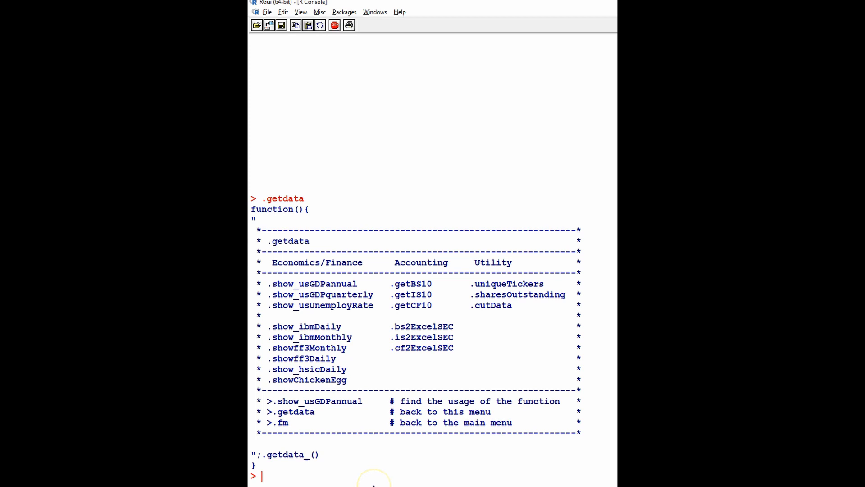
Step: Preview IBM monthly data with .show_ibmMonthly() and its last three rows with -3
text(.shw)
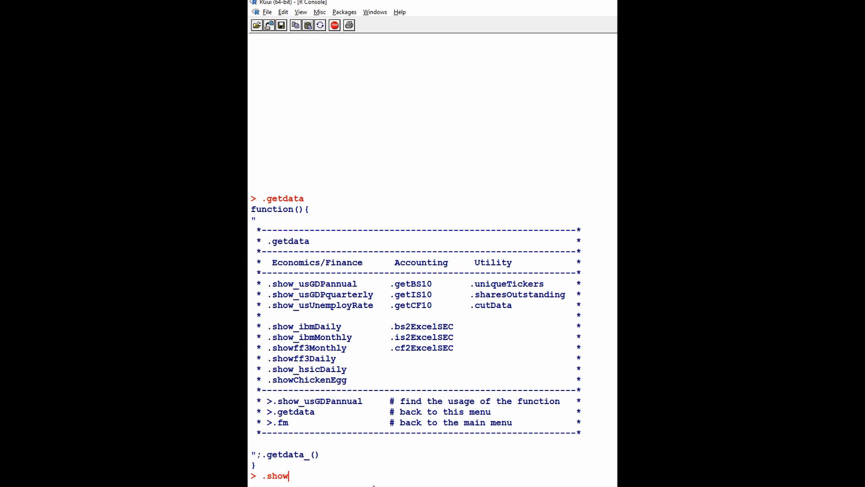
text(_ibm)
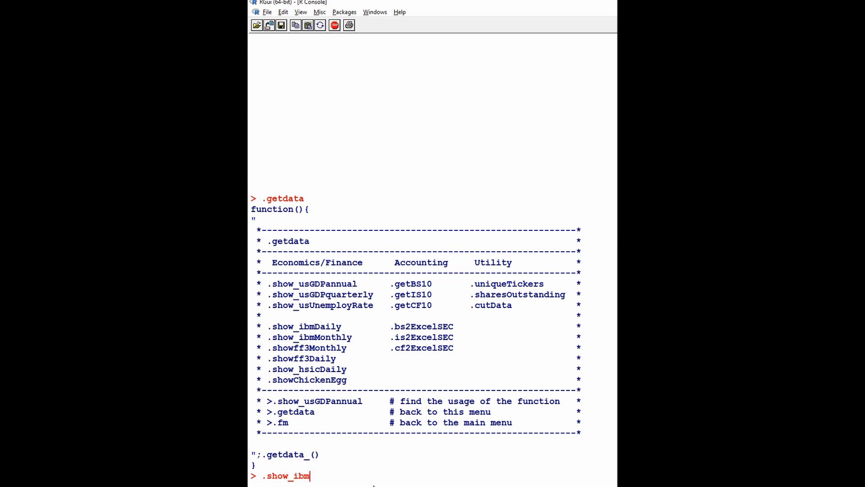
text(M)
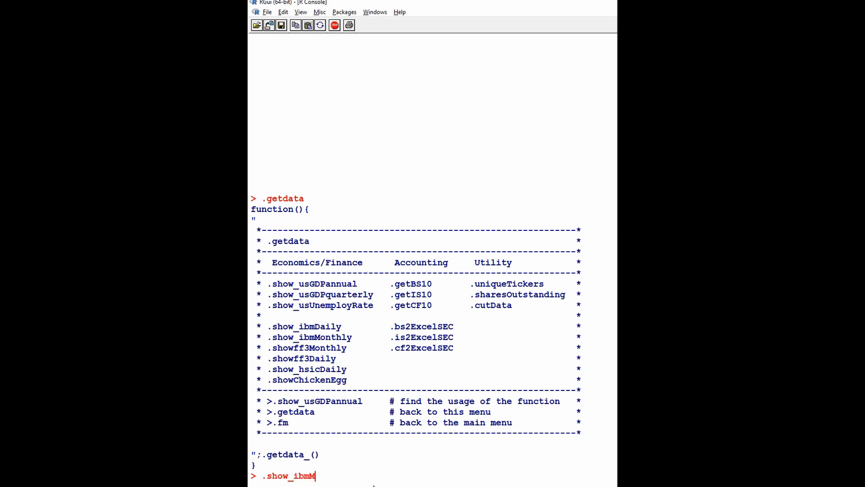
text(onthly()
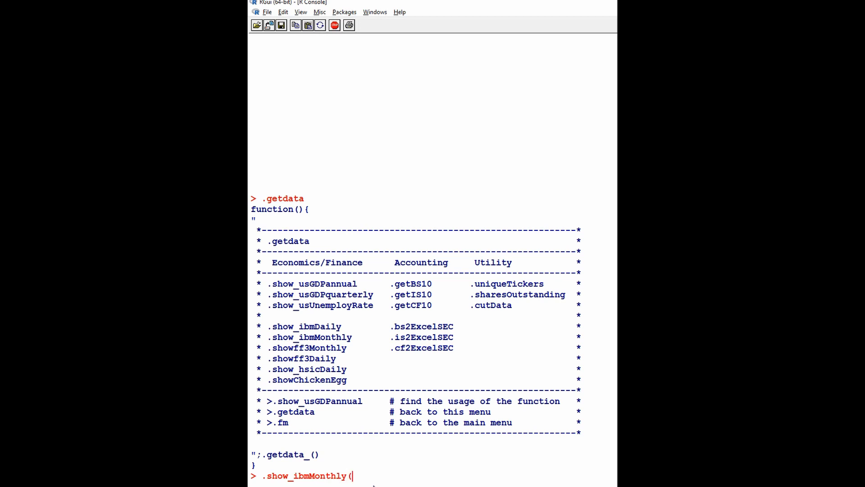
key(Return)
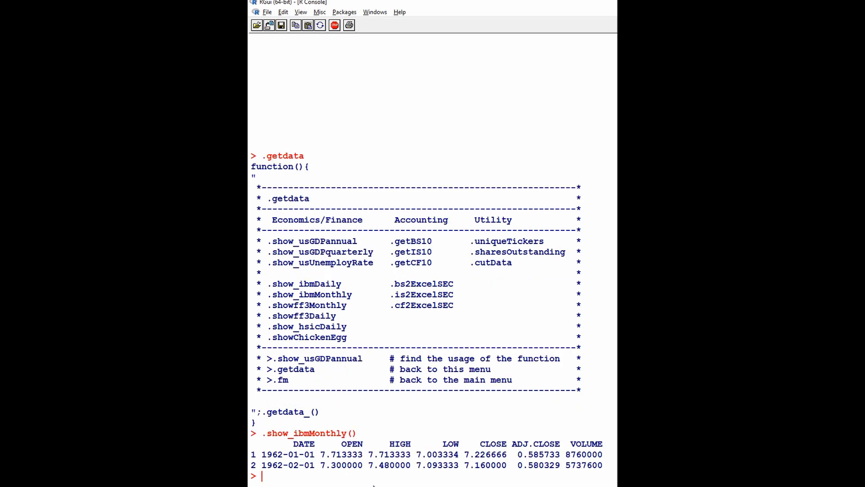
text(.show_ibmMonthly())
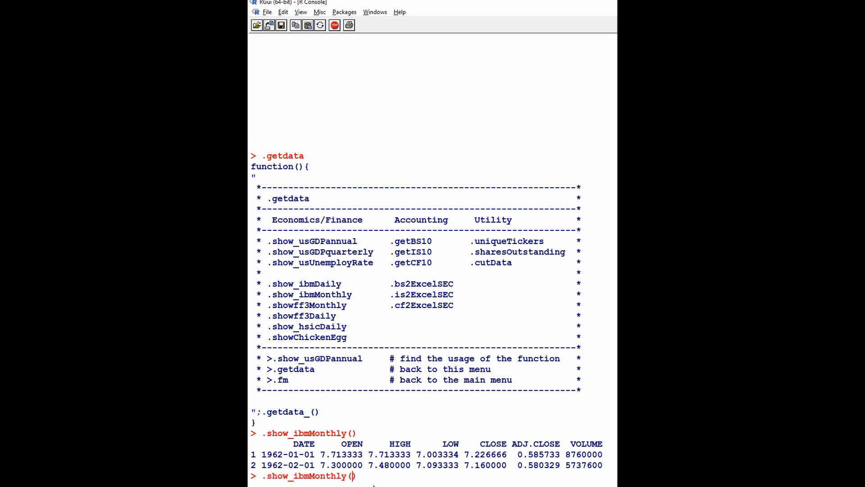
text(-3)
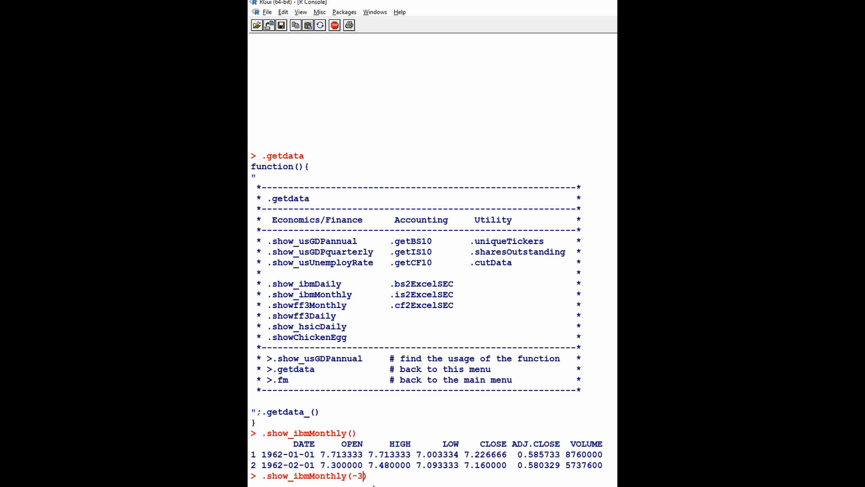
key(Return)
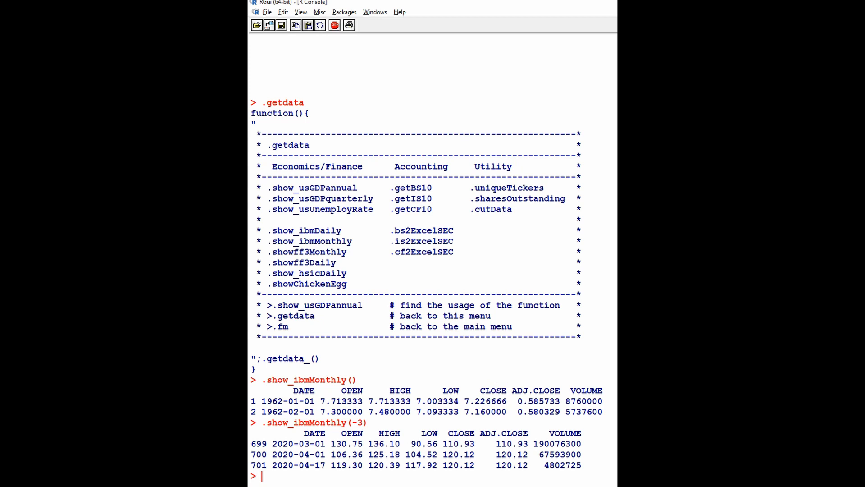
Step: Run .show_ibmMonthly(0) to copy the full IBM monthly series to the clipboard
text(.show_ibmMonthly(-3))
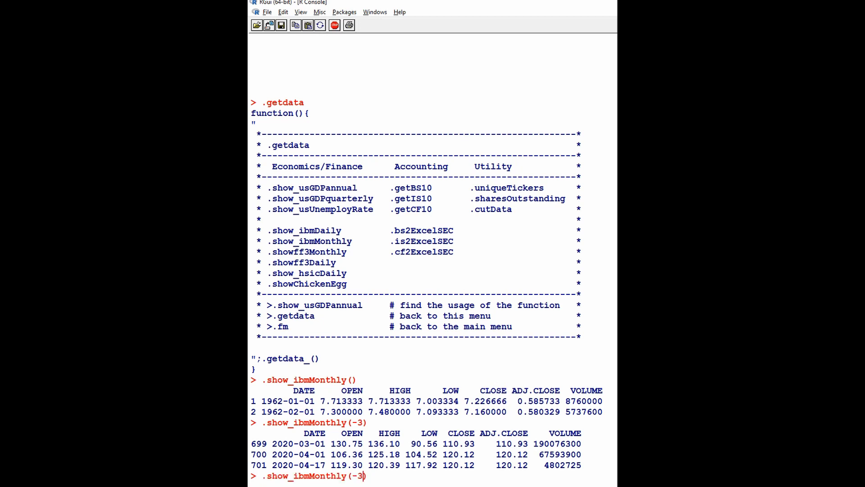
text(0))
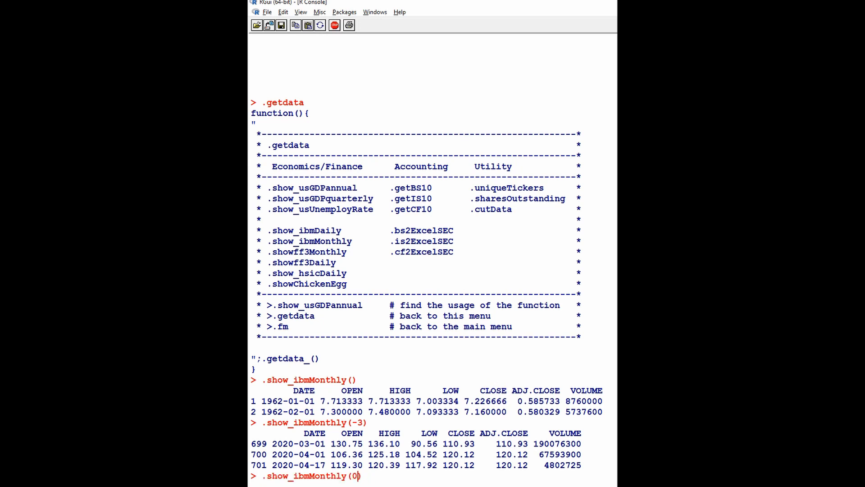
key(Return)
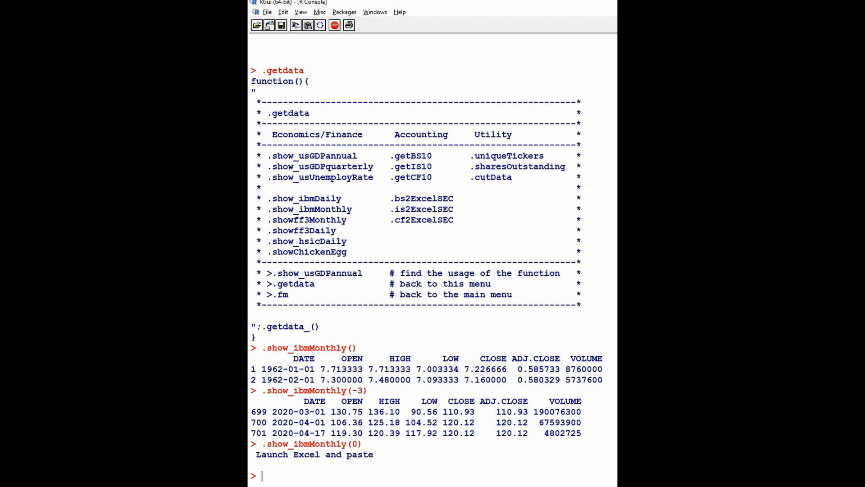
mouse_move(388, 461)
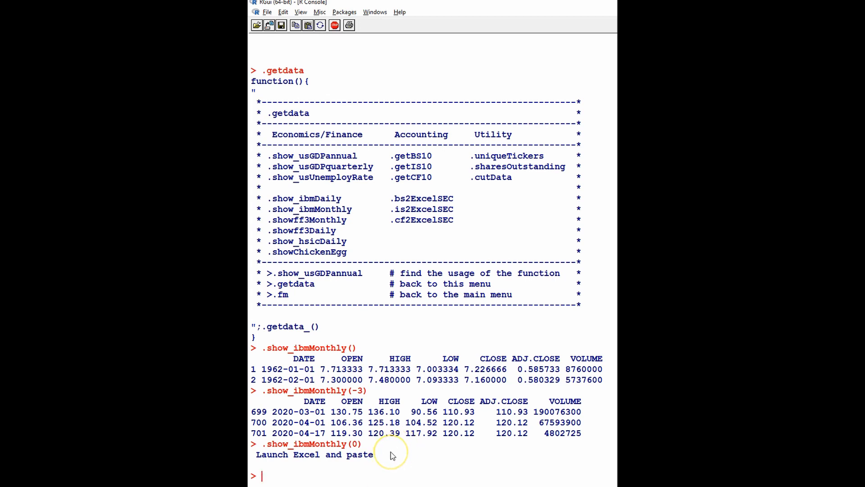
mouse_move(251, 436)
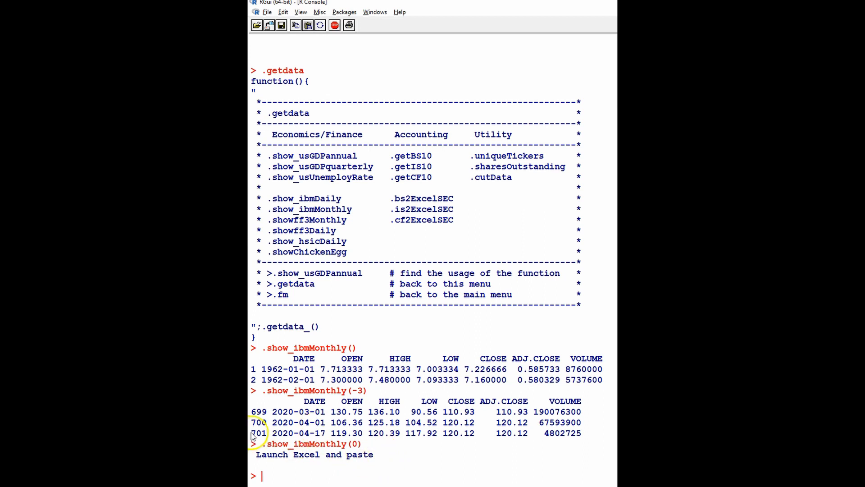
mouse_move(263, 437)
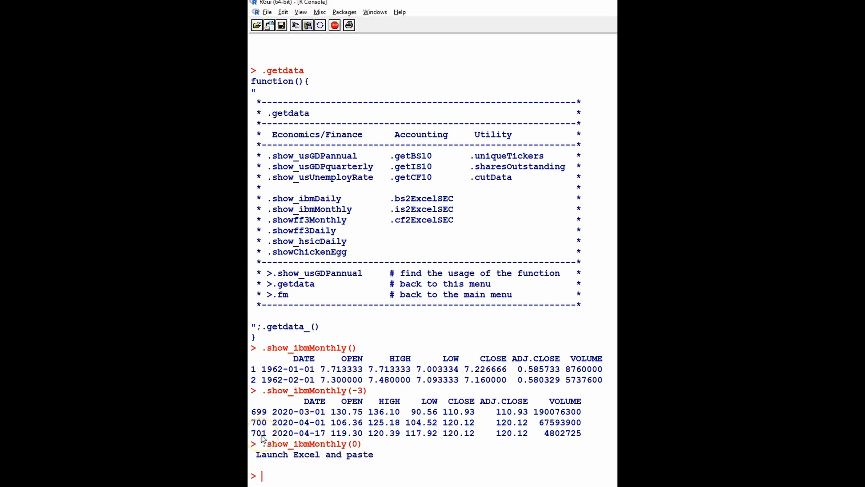
mouse_move(496, 181)
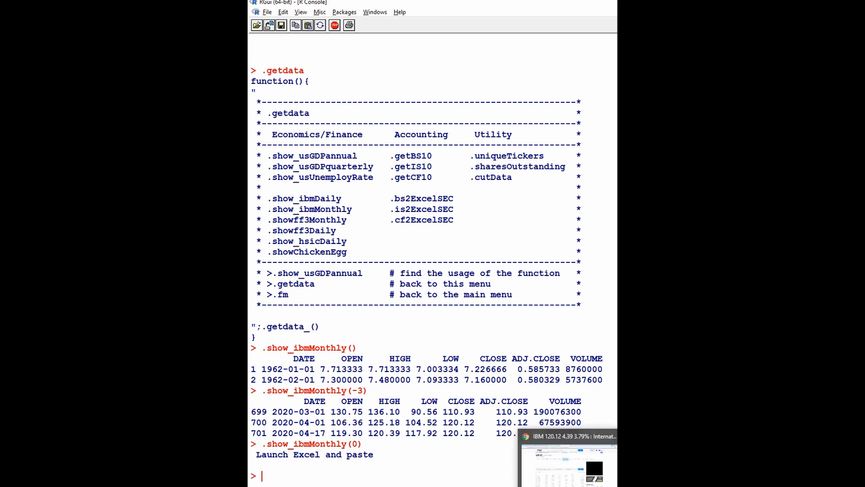
Step: Run .cutData(2015,2019) to extract IBM monthly data for 2015 through 2019
text(.cut)
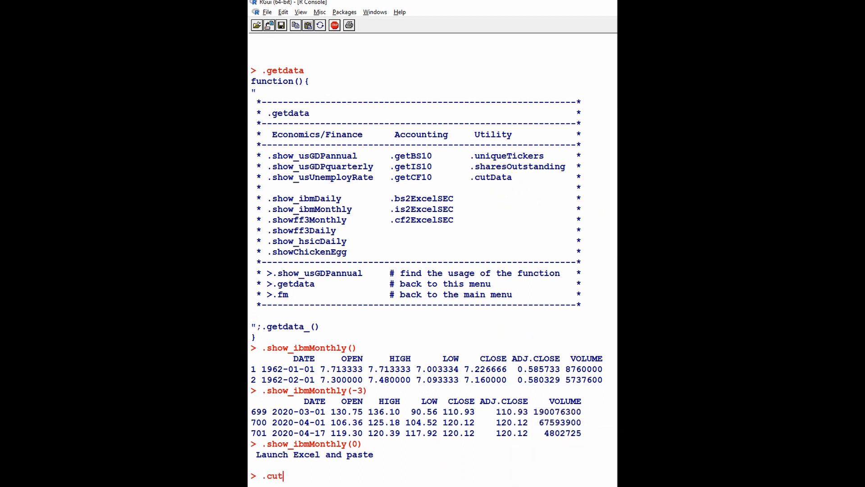
text(Data()
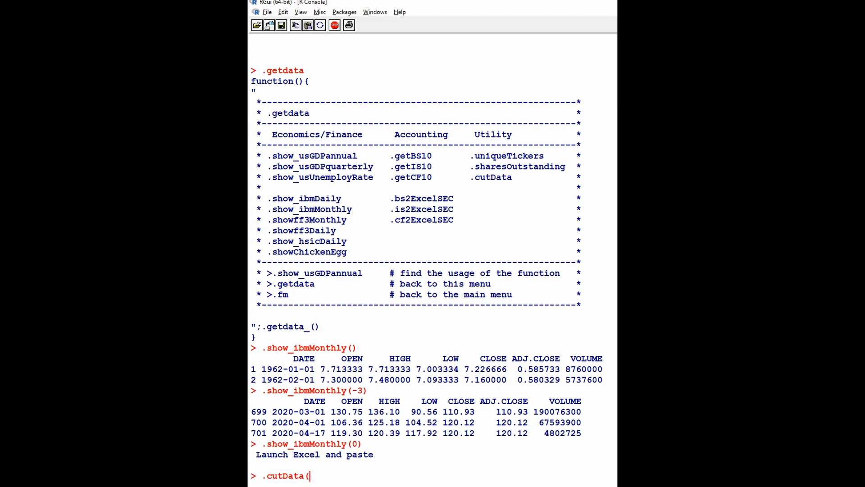
text(2015)
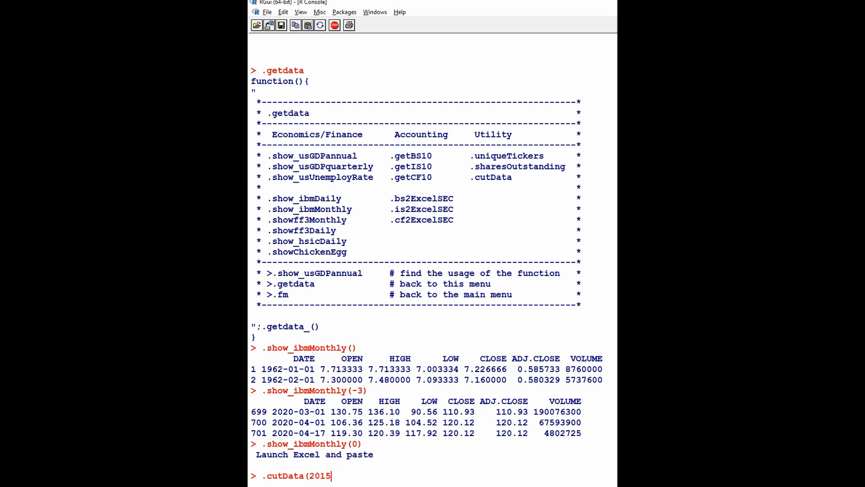
text(,2019)
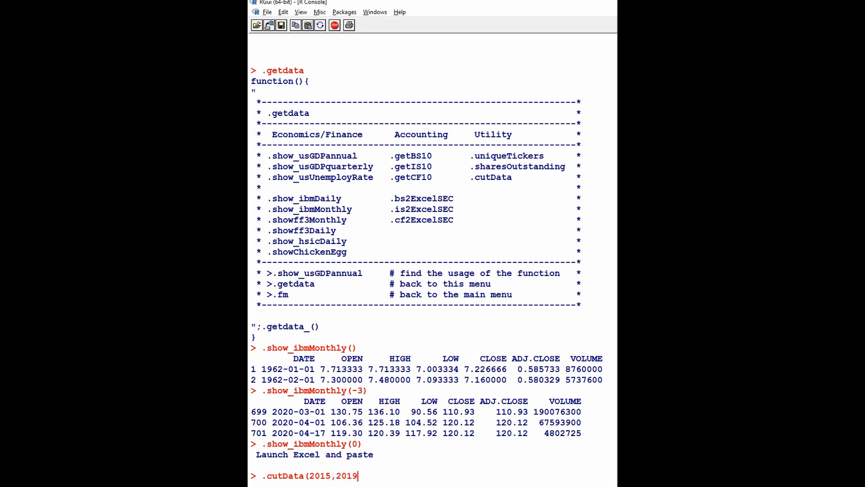
text())
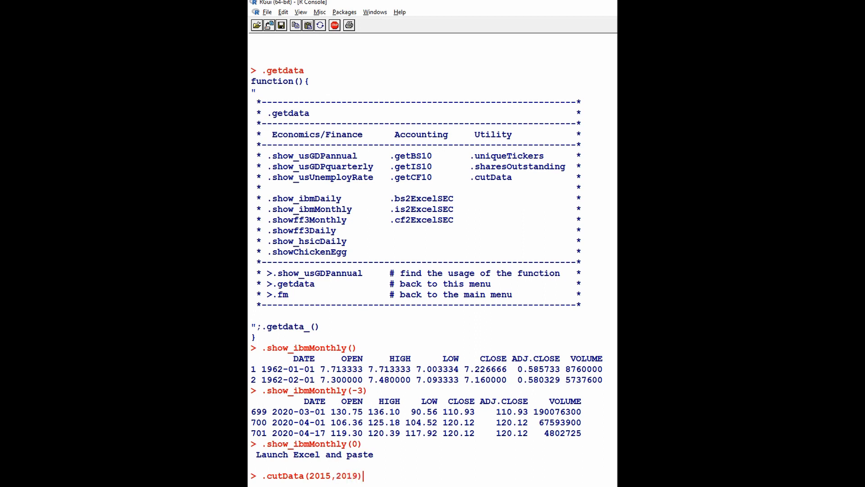
key(Return)
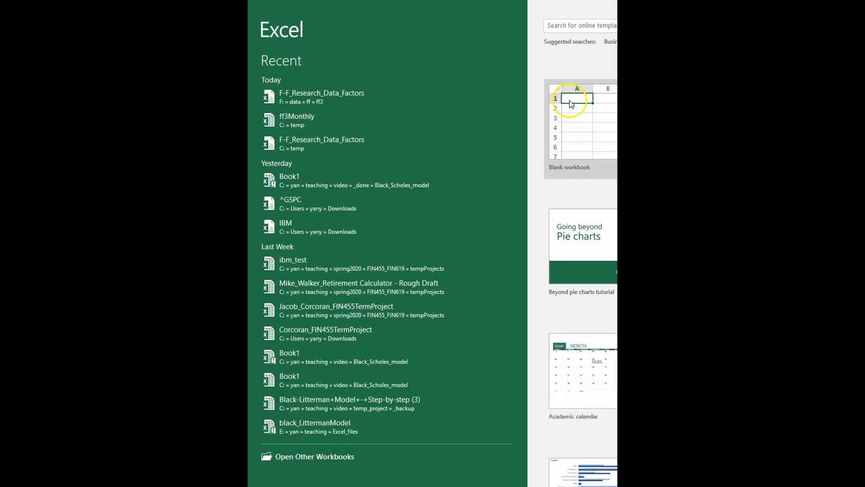
Step: Paste the IBM 2015–2019 monthly price rows into a new blank workbook and scroll through them
click(569, 127)
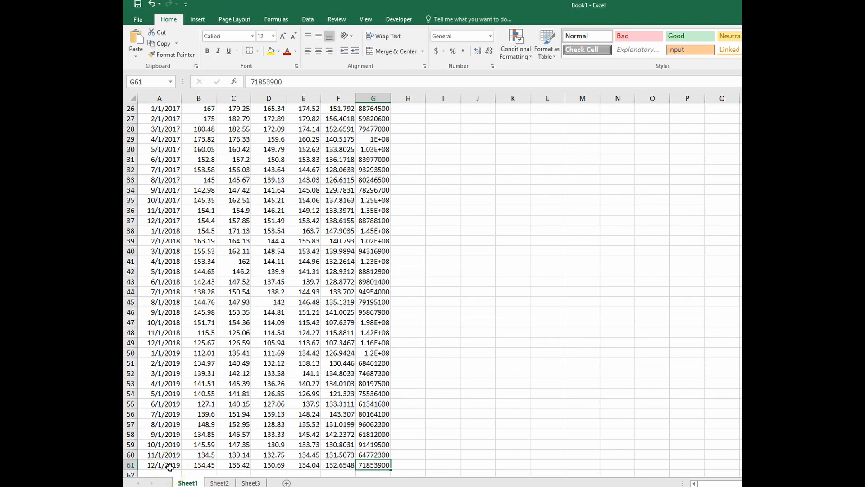
mouse_move(451, 427)
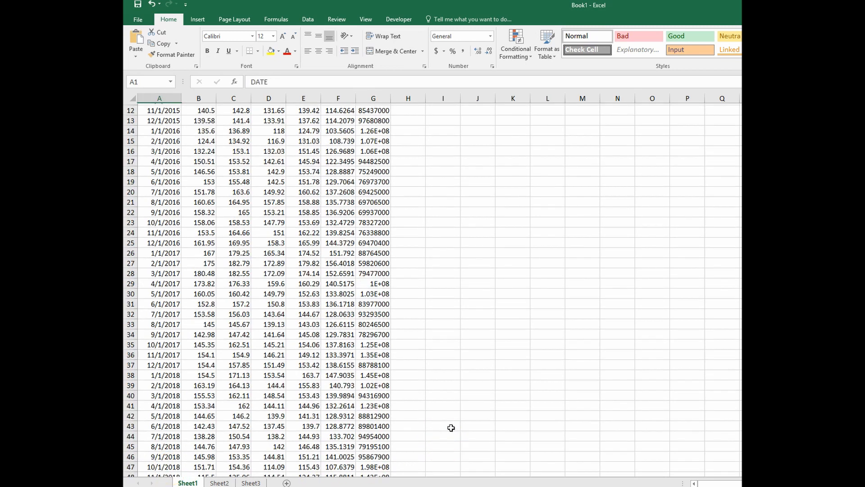
scroll(up, 3)
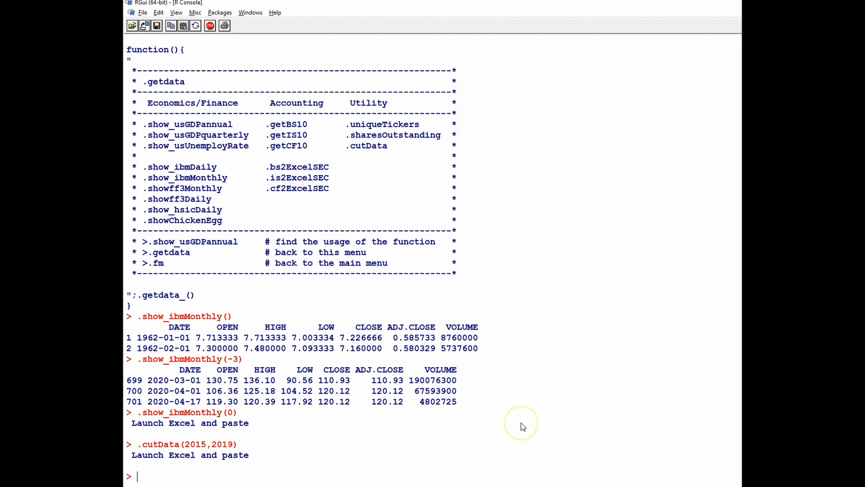
mouse_move(522, 426)
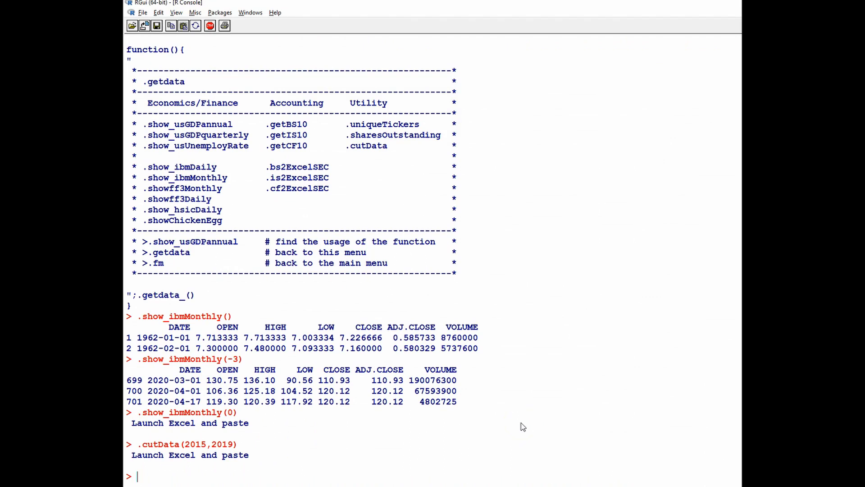
Step: Run .showff3Monthly(0) and then .show_ibmMonthly(0) in the R console
text(.sho)
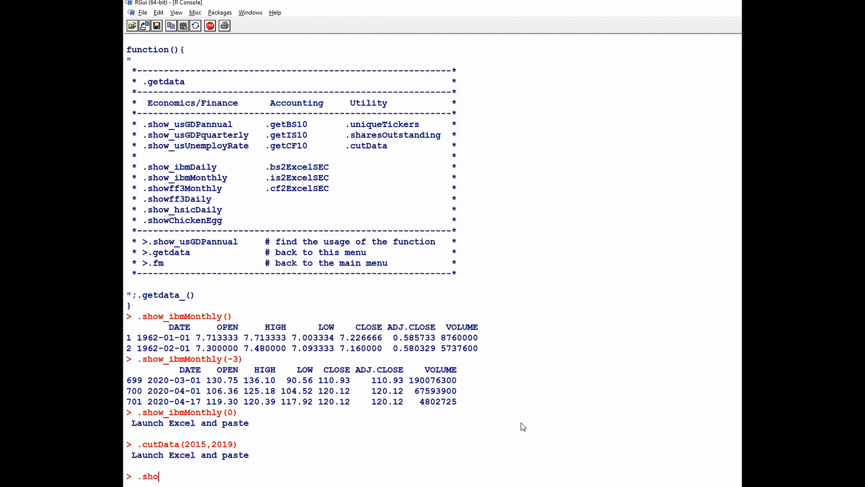
text(wff3)
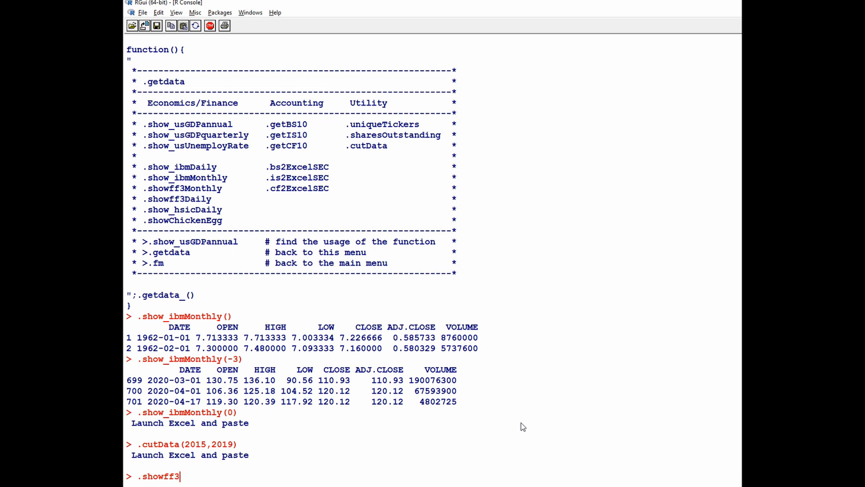
text(Monthly()
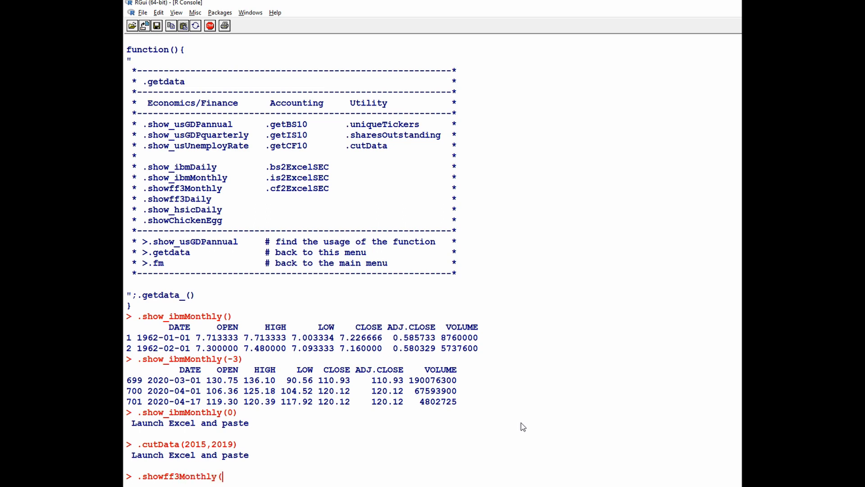
text(0)
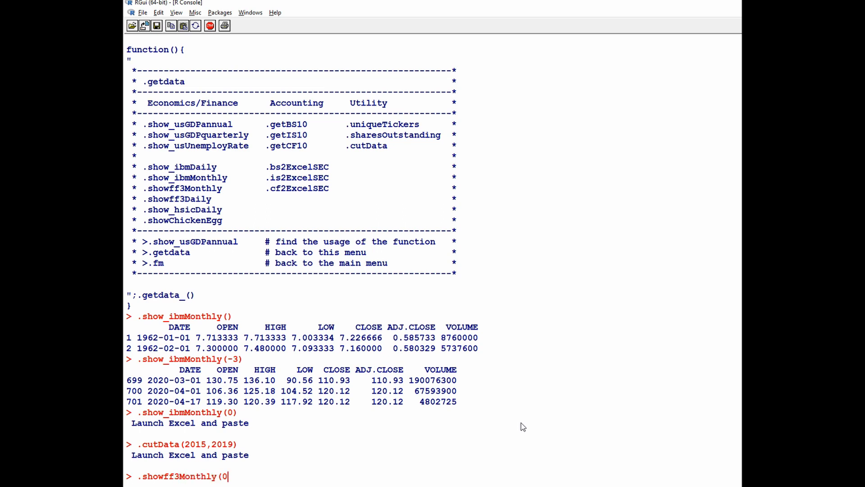
key(Return)
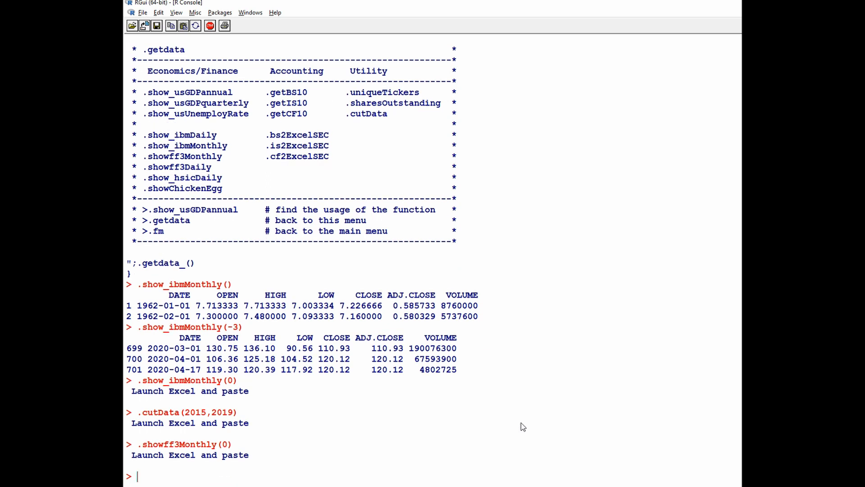
text(.show_ibmMonthly(0))
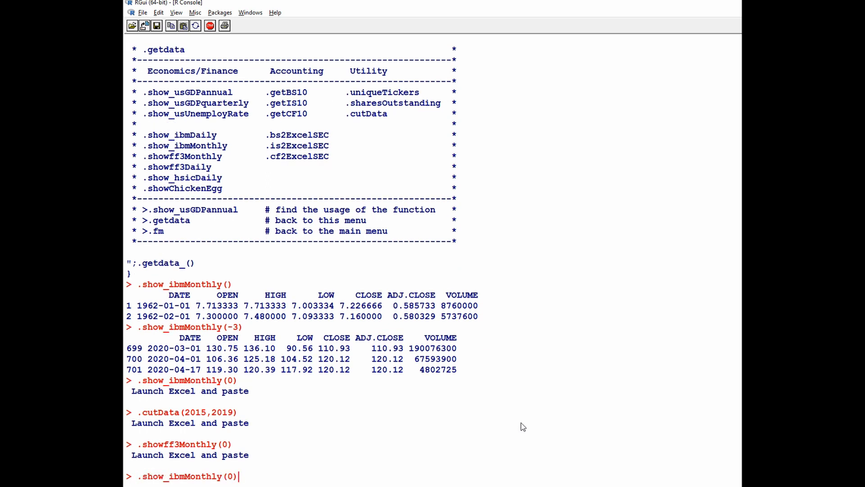
key(Return)
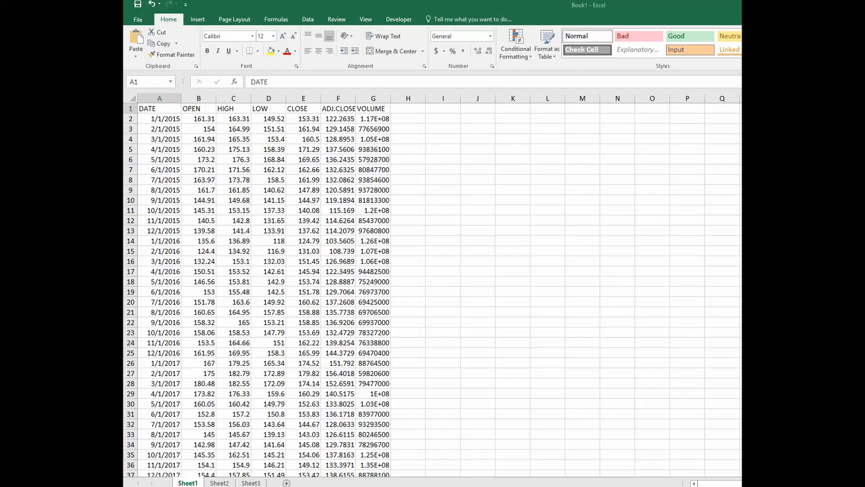
Step: Paste the FF3 factor data at H1 and select the ADJ.CLOSE and unneeded price columns
click(408, 108)
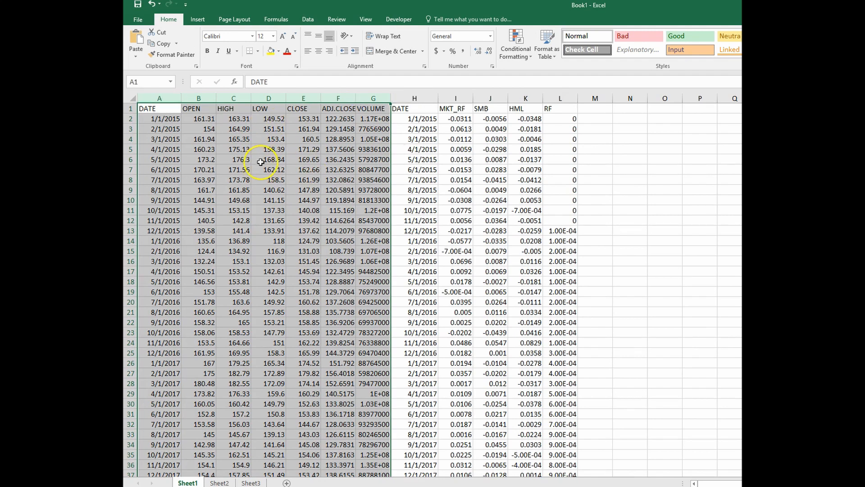
click(414, 99)
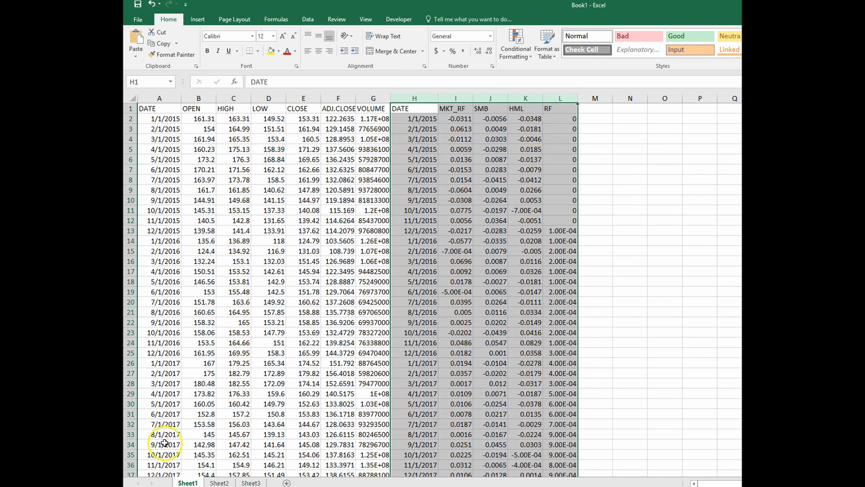
click(665, 251)
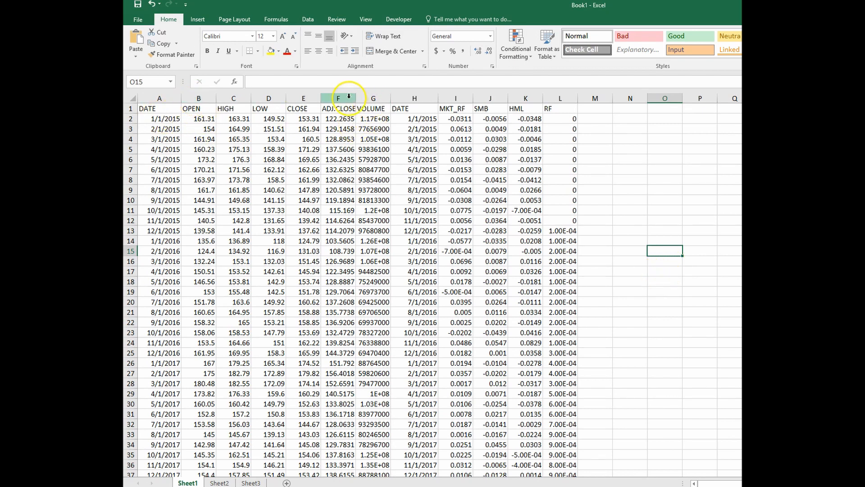
click(339, 98)
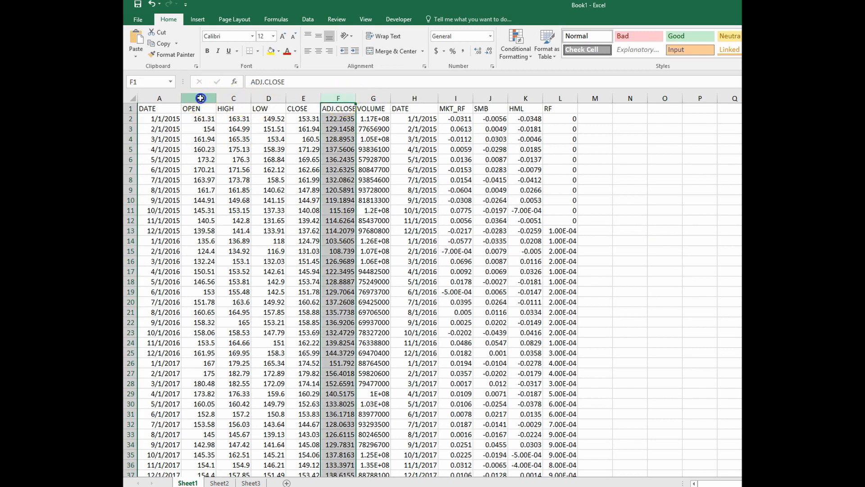
click(198, 108)
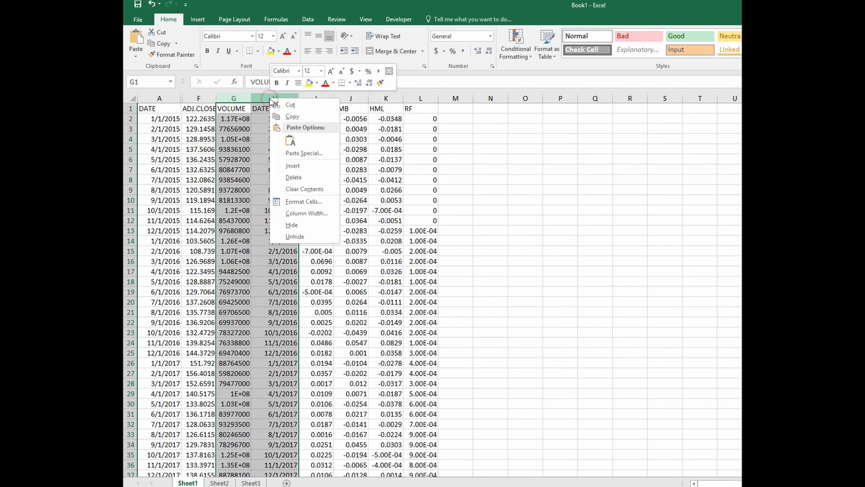
mouse_move(304, 223)
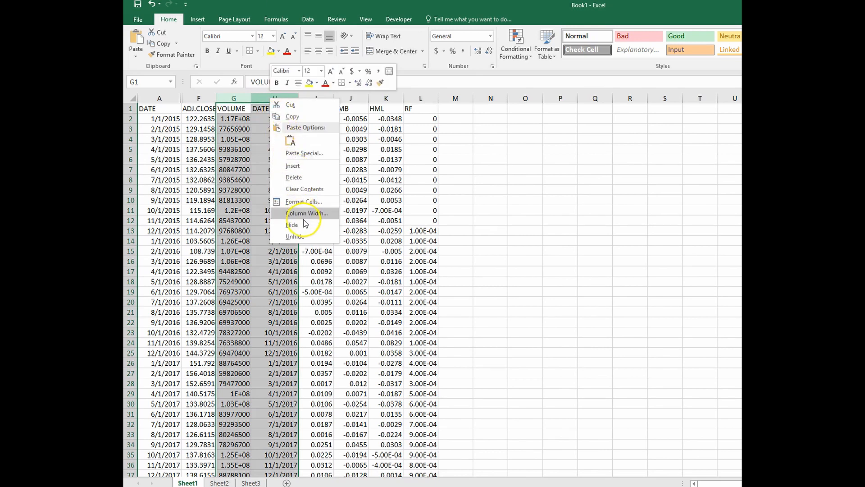
Step: Hide the VOLUME and duplicate DATE columns
click(292, 224)
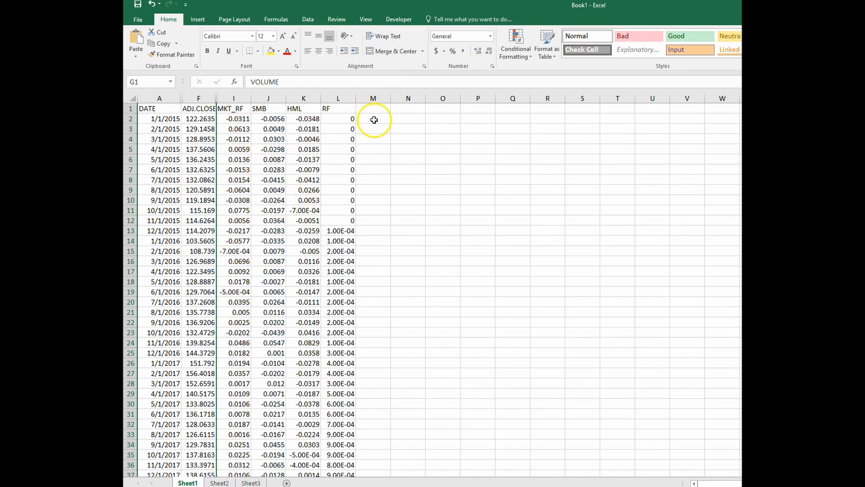
Step: Head M2 'ret (IBM)' and fill the return formula =F3/F2-1 down from M3
click(373, 118)
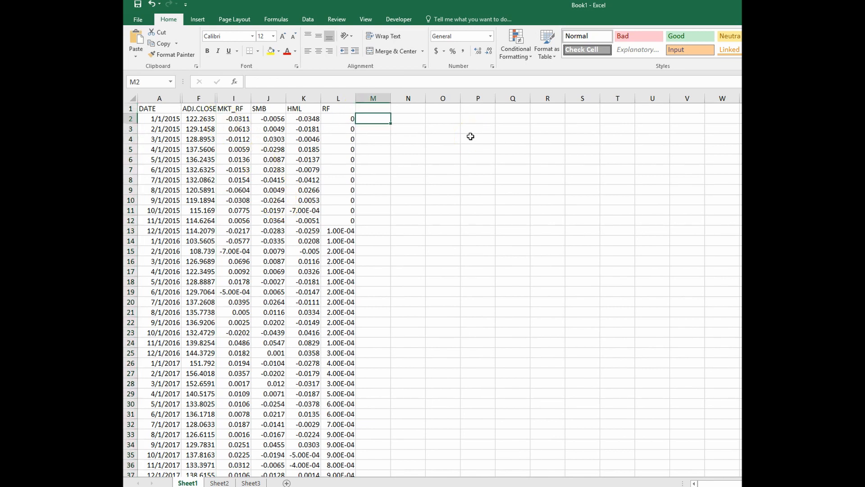
text(er)
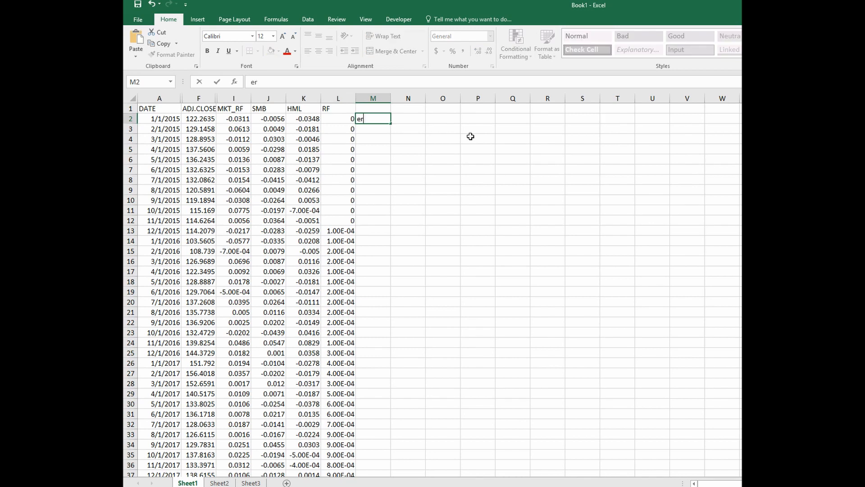
text(t)
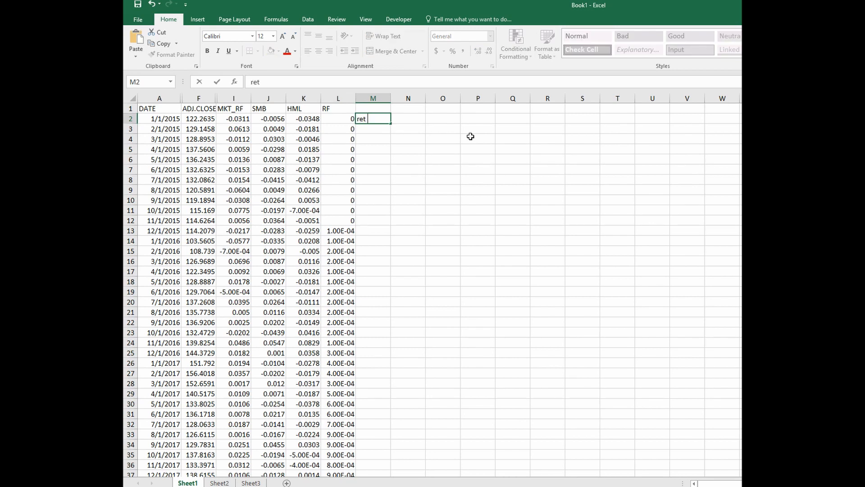
text(*)
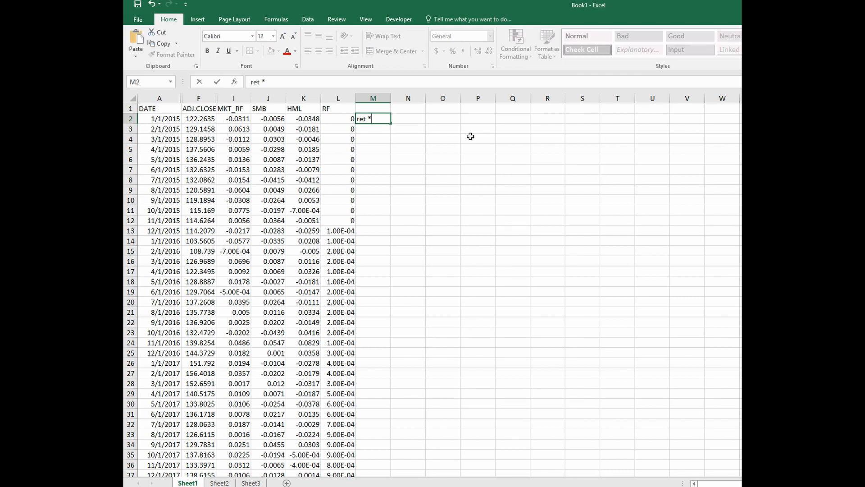
text((U)
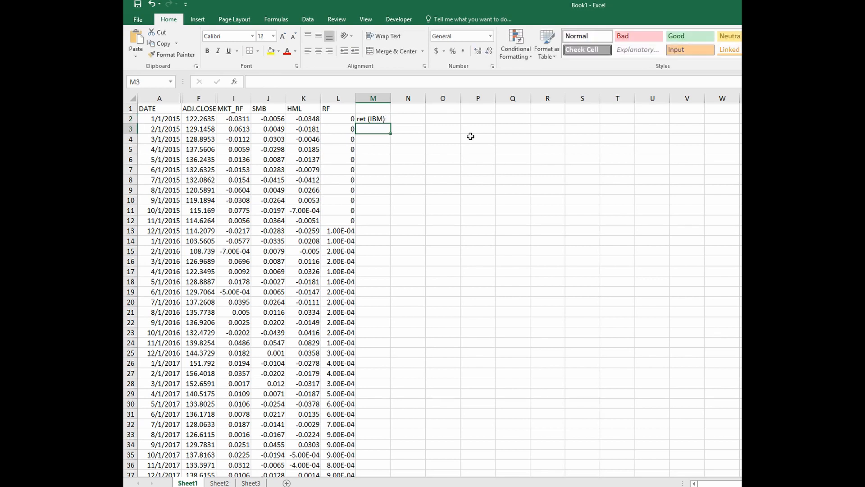
text(=)
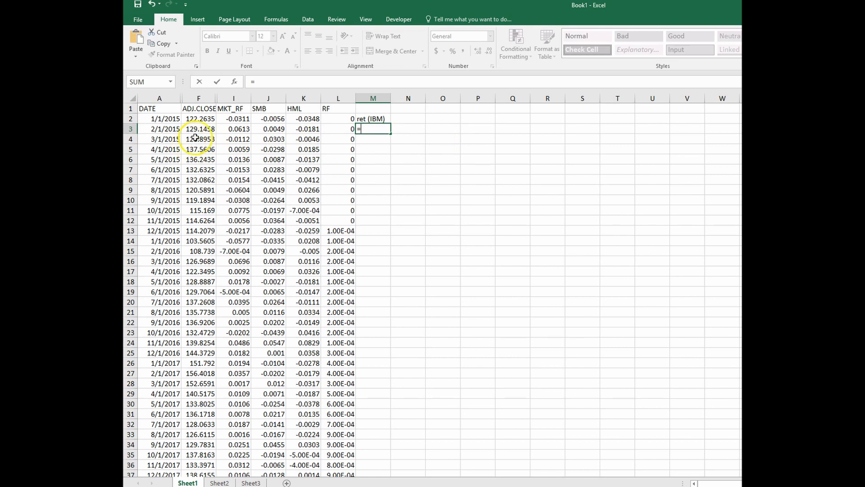
click(198, 128)
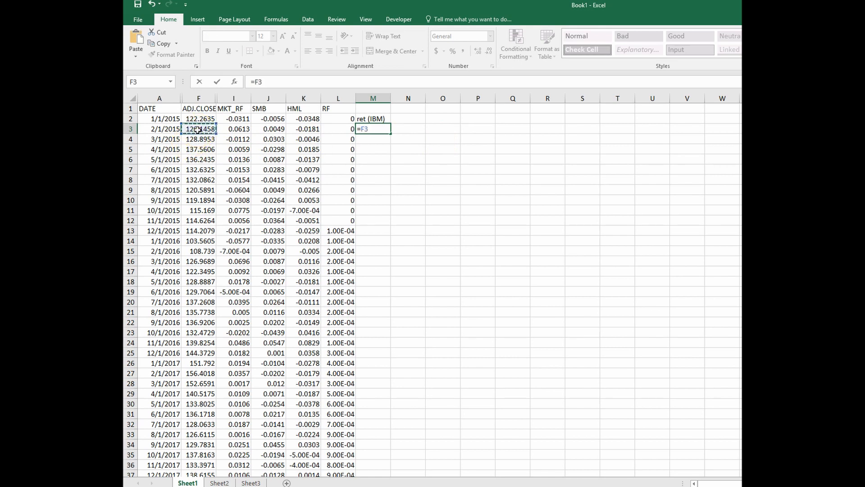
text(/)
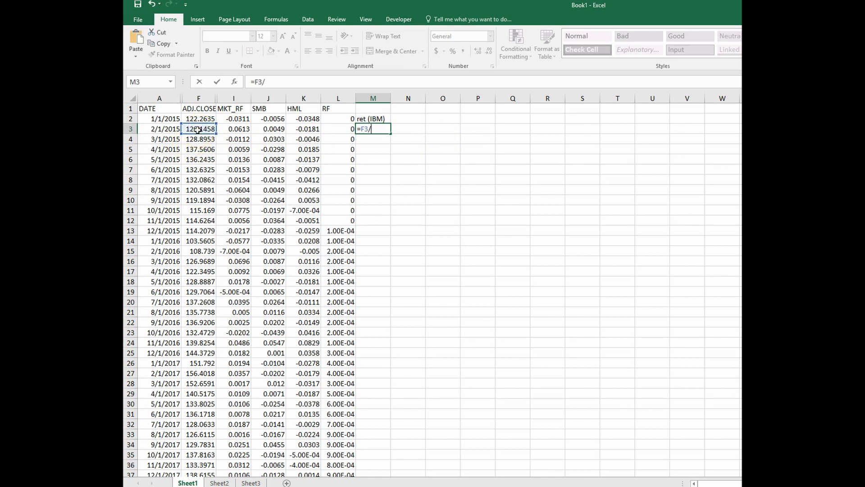
click(199, 119)
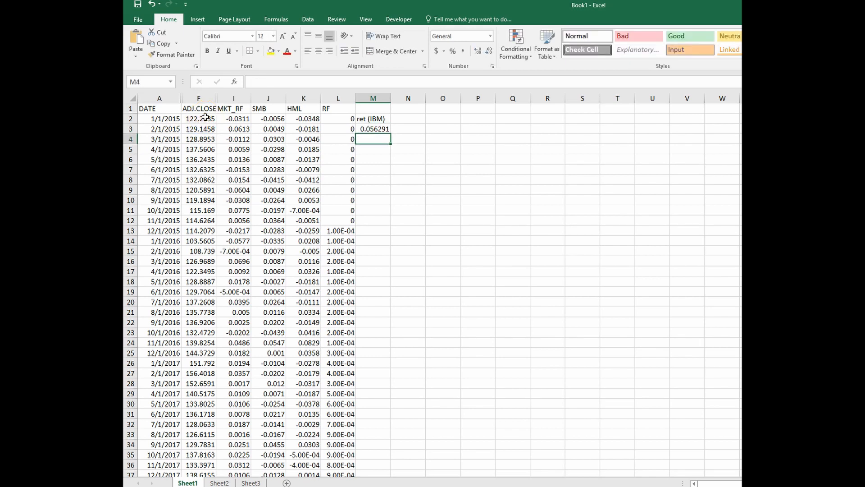
click(373, 128)
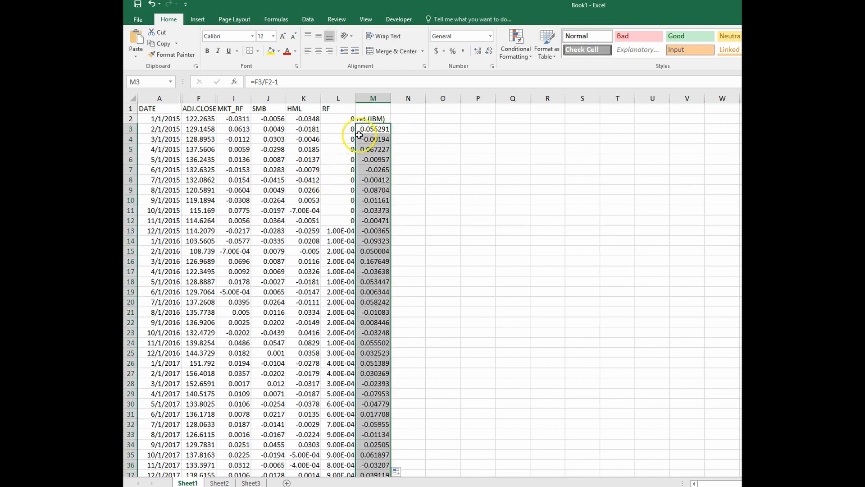
click(373, 99)
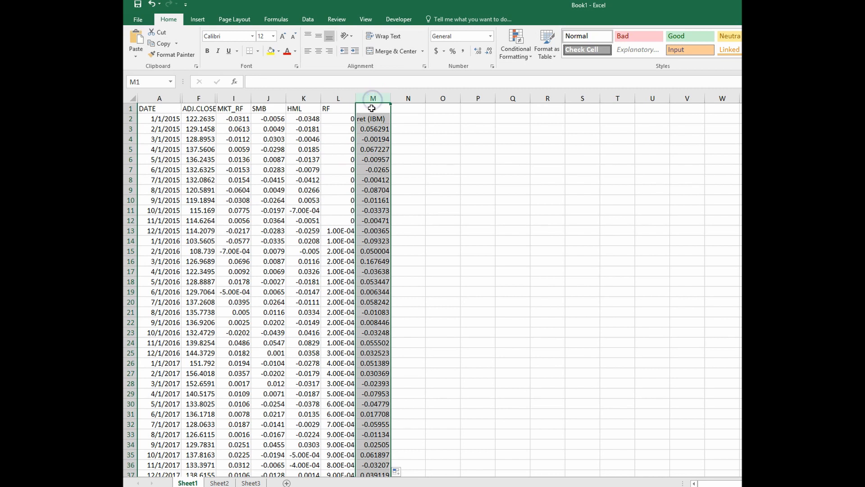
click(372, 108)
text(y)
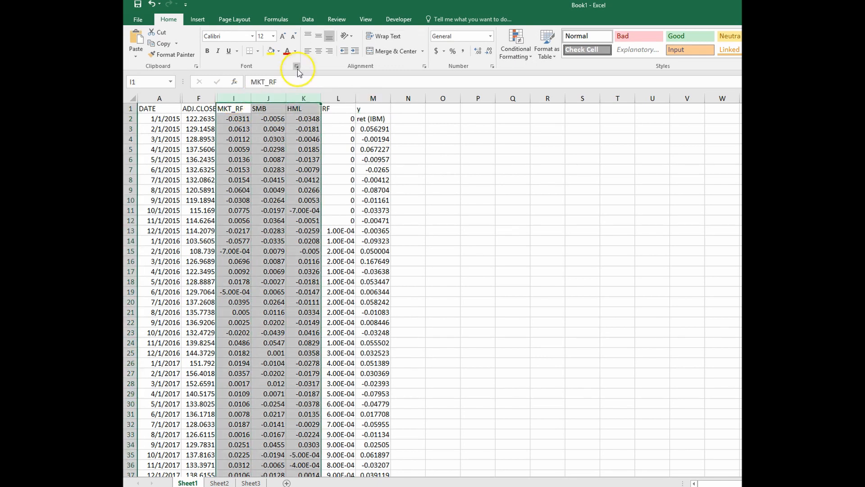
Step: Add purple MKT_RF, SMB and HML headers in N2:P2
click(293, 51)
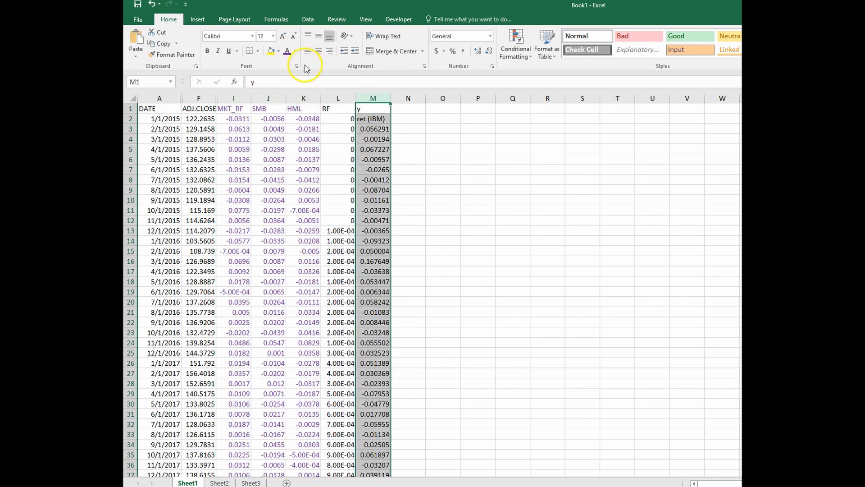
mouse_move(286, 51)
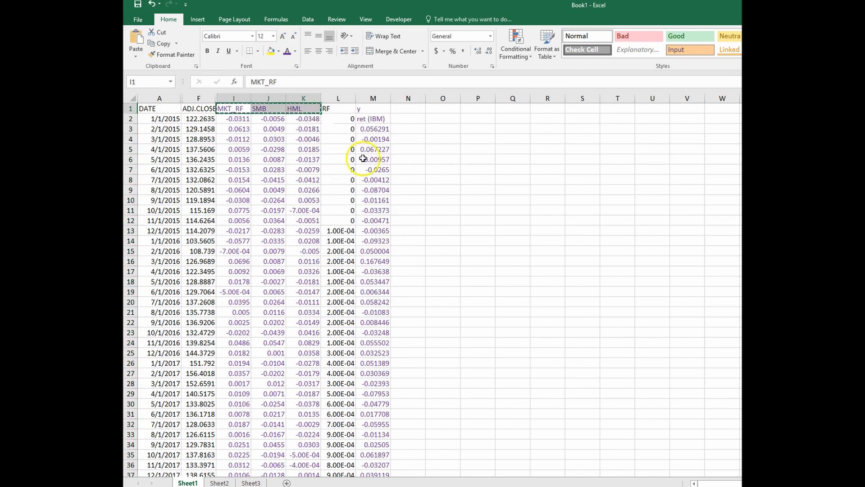
right_click(407, 118)
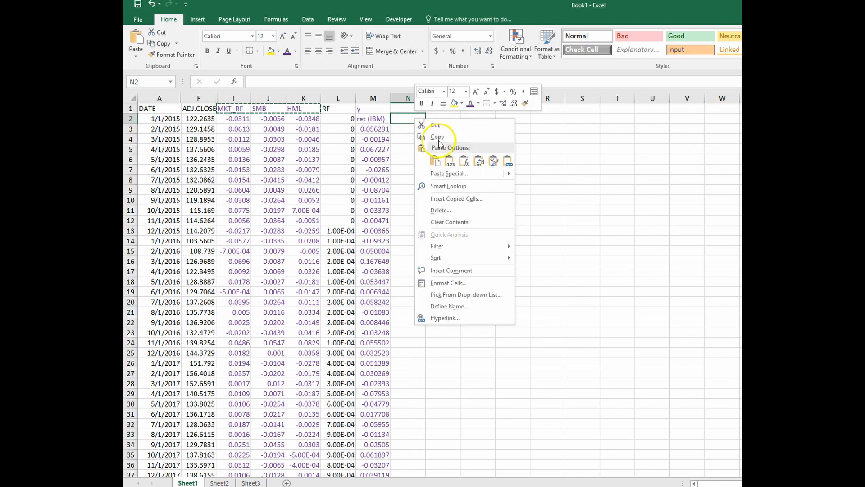
click(435, 160)
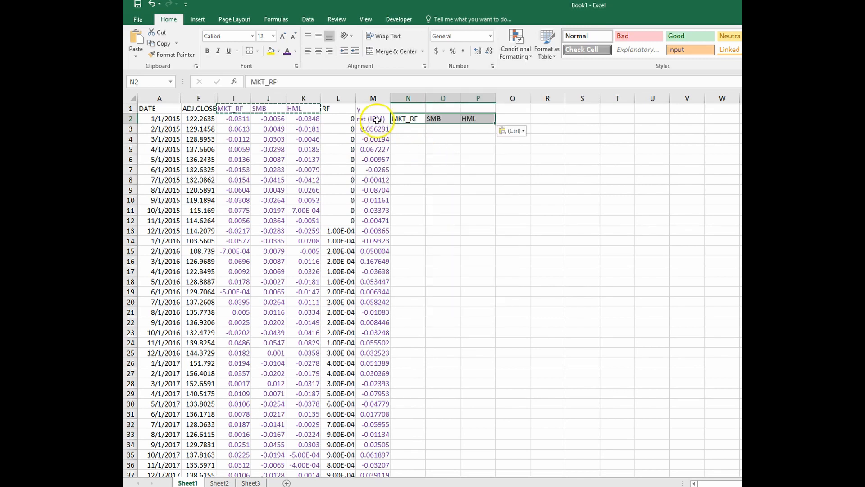
click(373, 119)
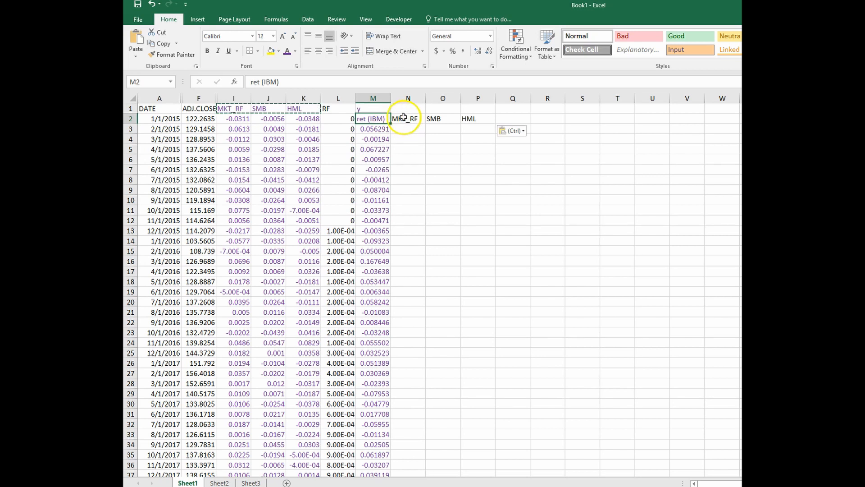
click(442, 118)
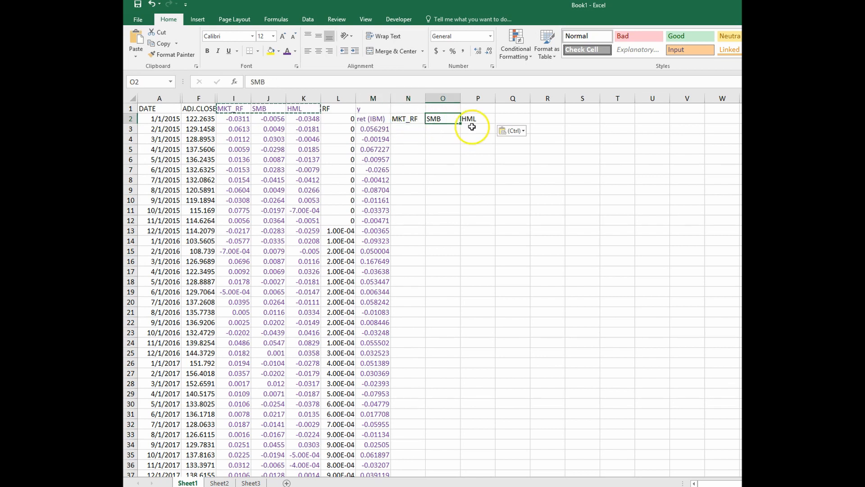
Step: Enter =I3 in N3 and fill it across and down to row 61
click(408, 129)
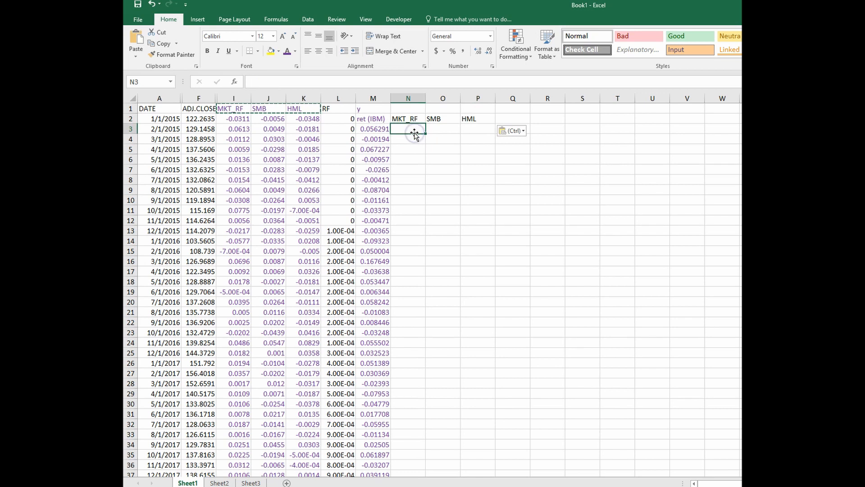
text(=)
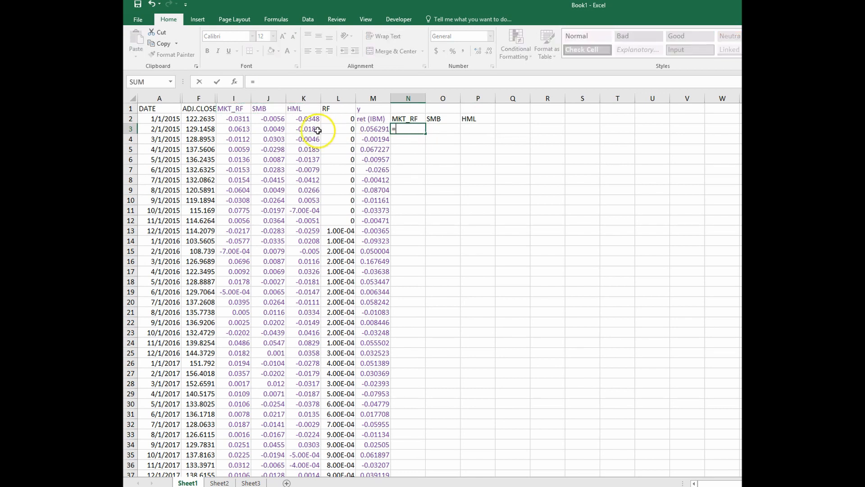
click(233, 129)
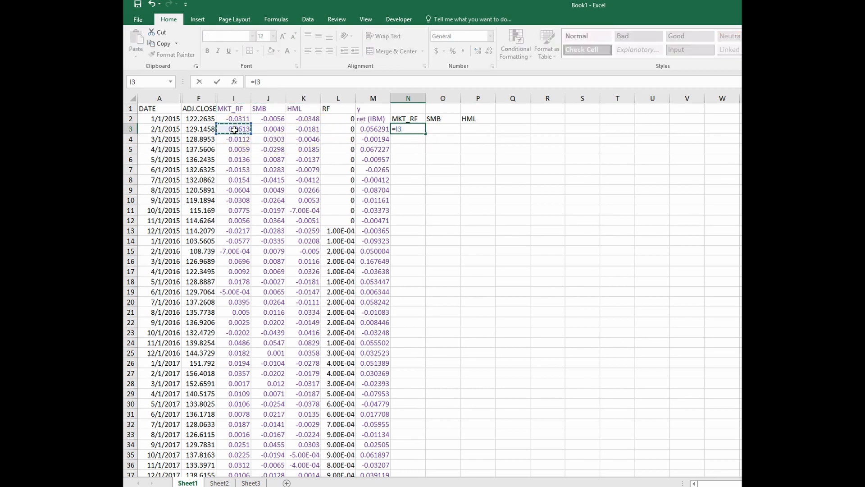
key(Return)
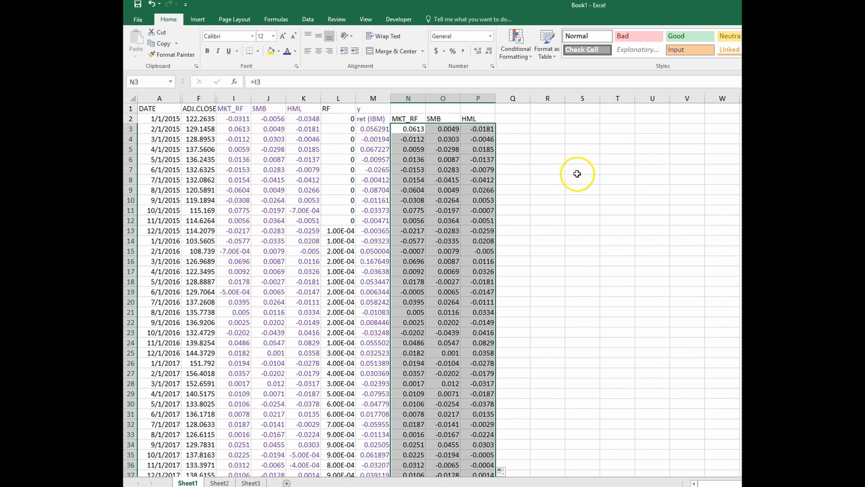
click(582, 180)
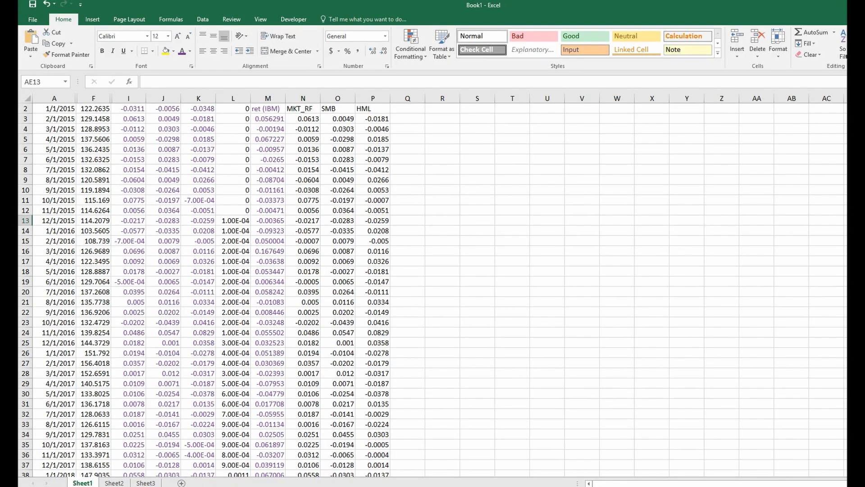
Step: Open the Regression tool from Data > Data Analysis
click(202, 19)
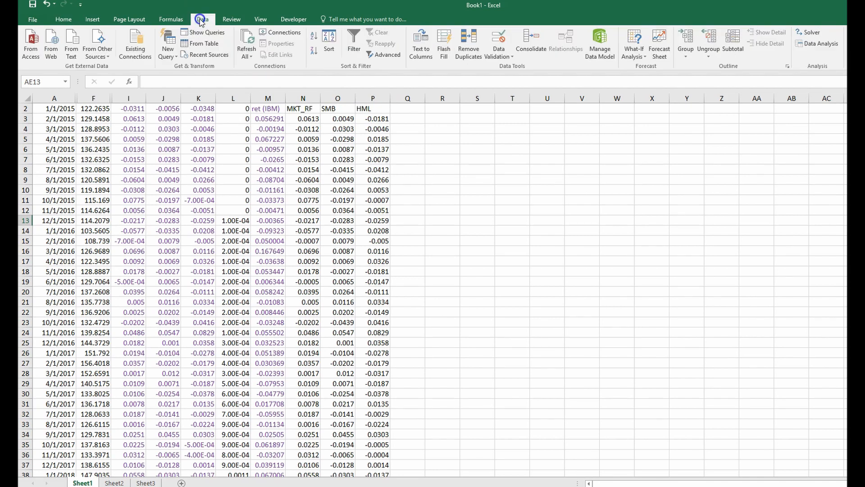
mouse_move(818, 44)
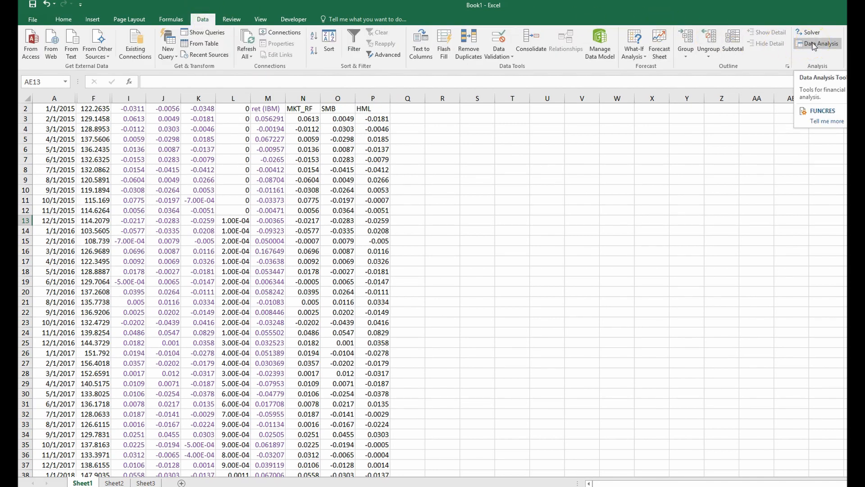
click(817, 43)
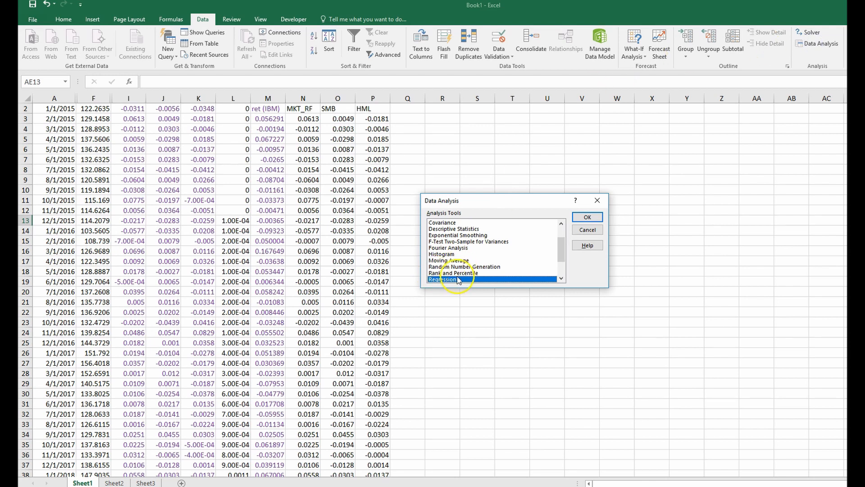
click(586, 216)
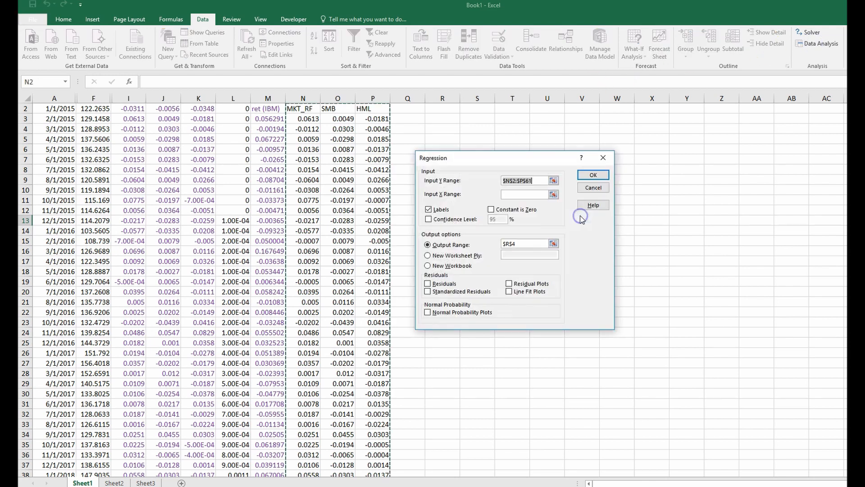
Step: Set Input Y $M$2:$M$61, Input X $N$2:$P$61, Labels on, output at $R$4
click(553, 181)
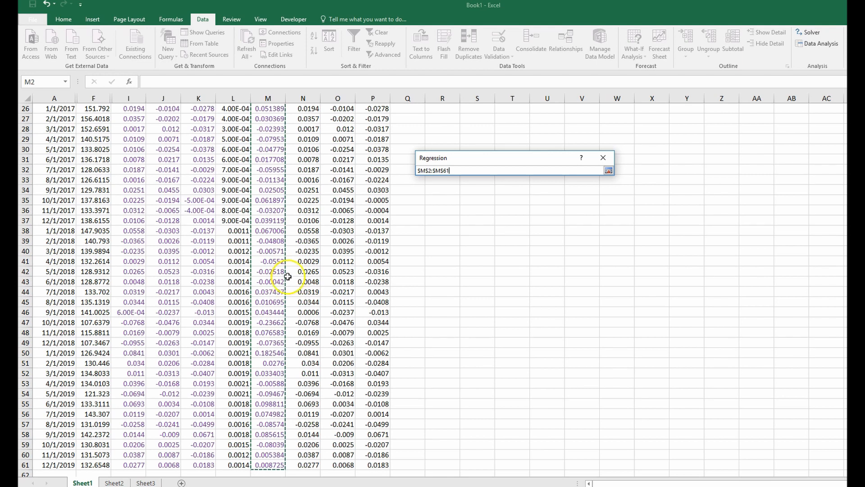
click(607, 169)
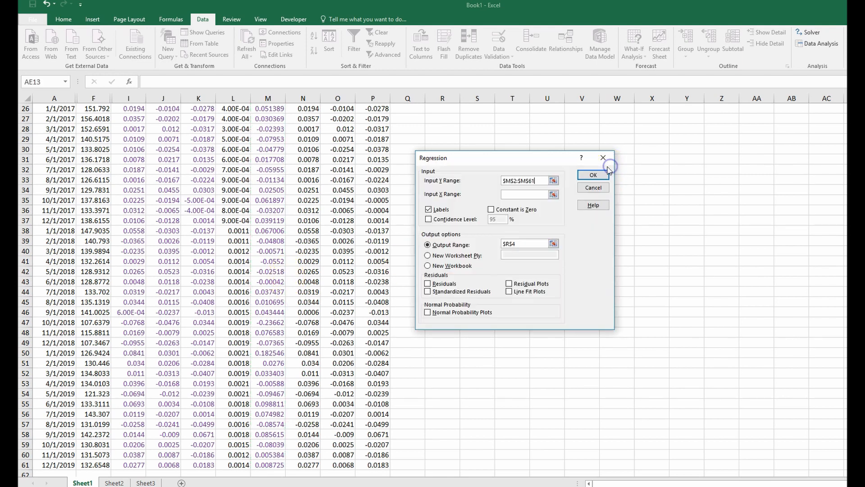
click(593, 175)
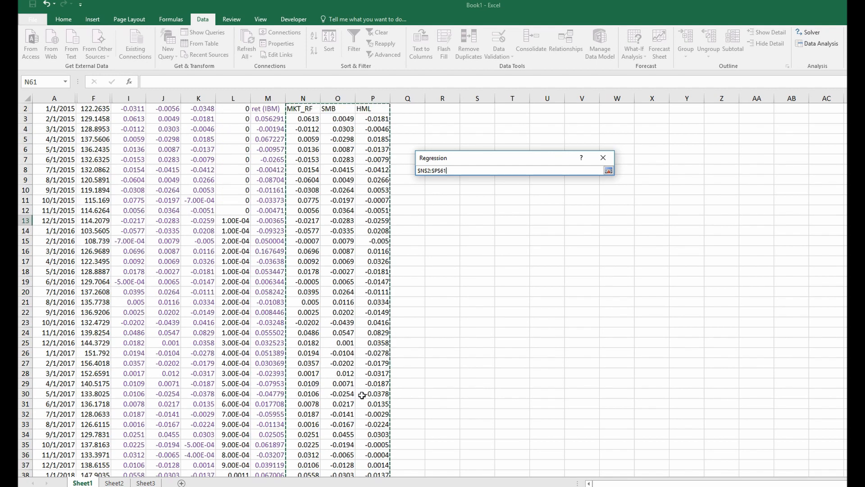
click(610, 169)
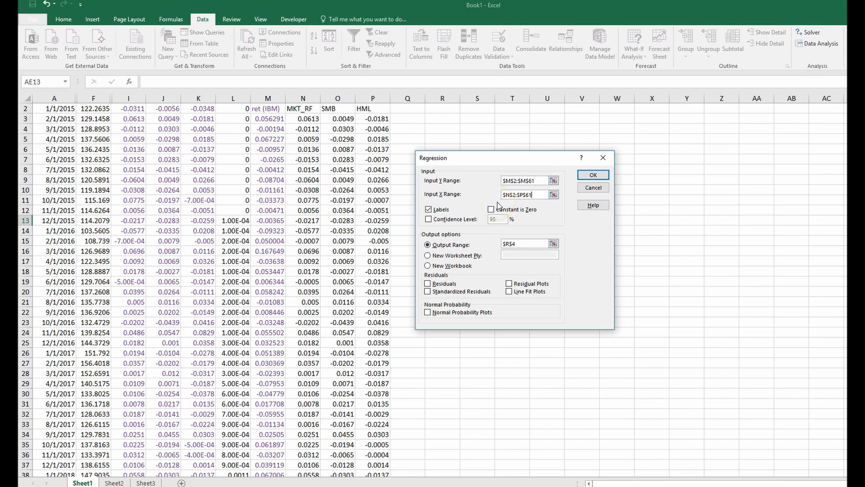
click(527, 195)
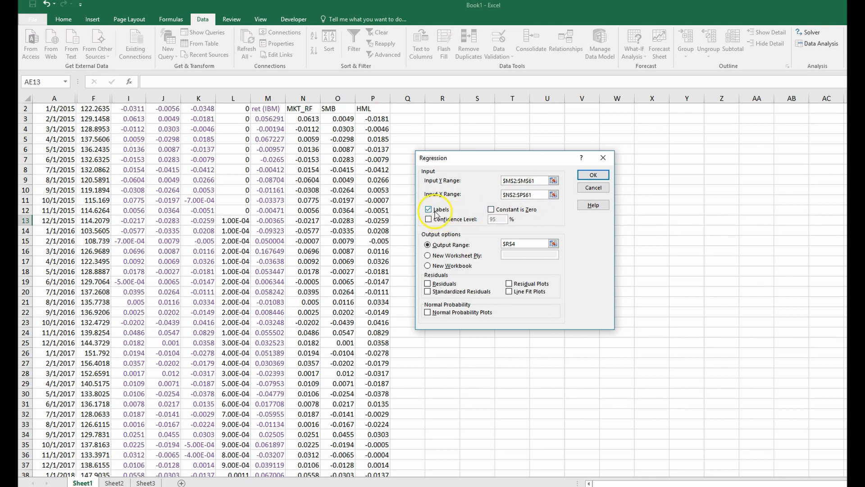
click(427, 209)
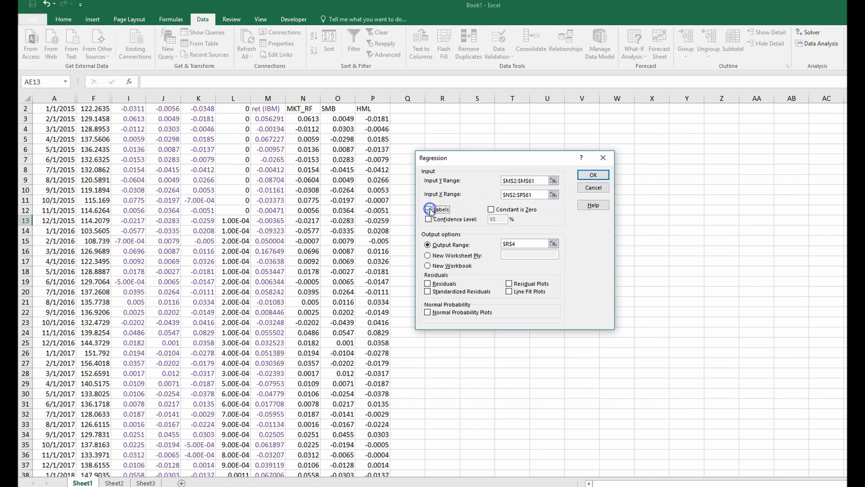
click(429, 209)
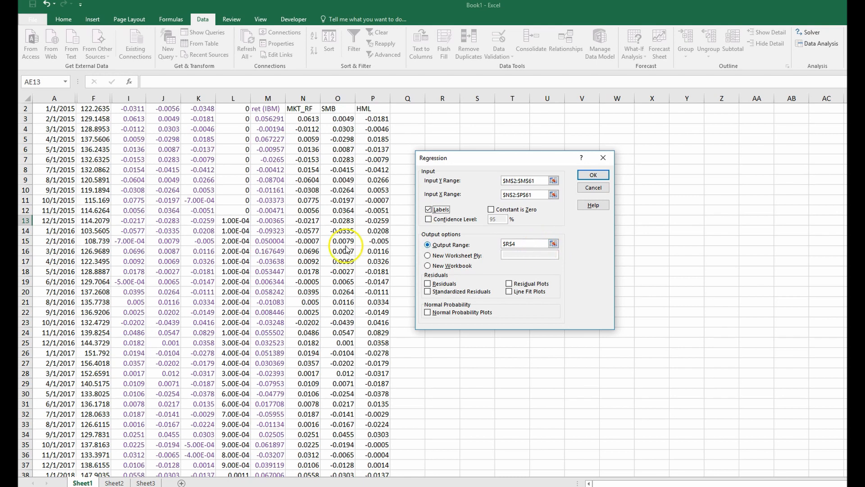
click(553, 244)
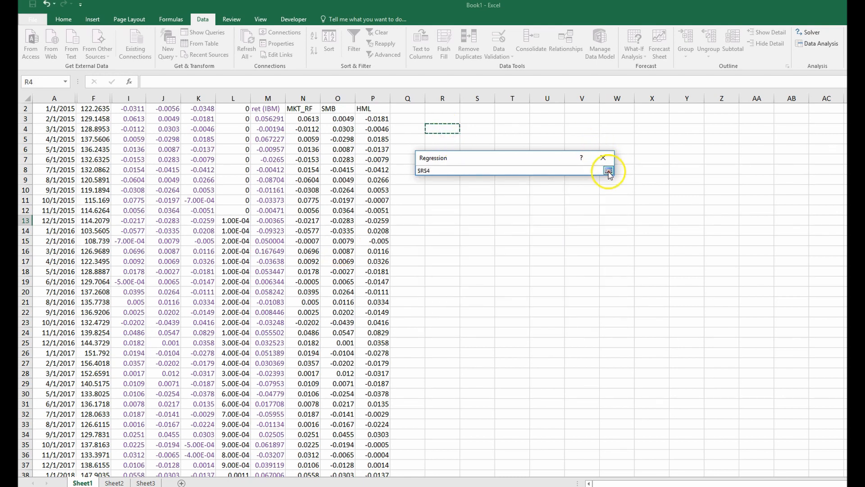
click(609, 171)
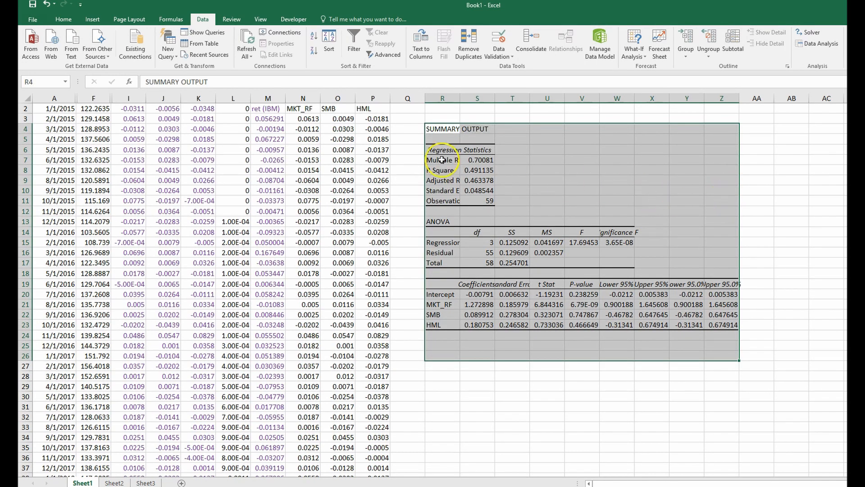
Step: Review the intercept −0.0079 and the MKT_RF 1.273, SMB 0.090 and HML 0.181 coefficients
click(547, 407)
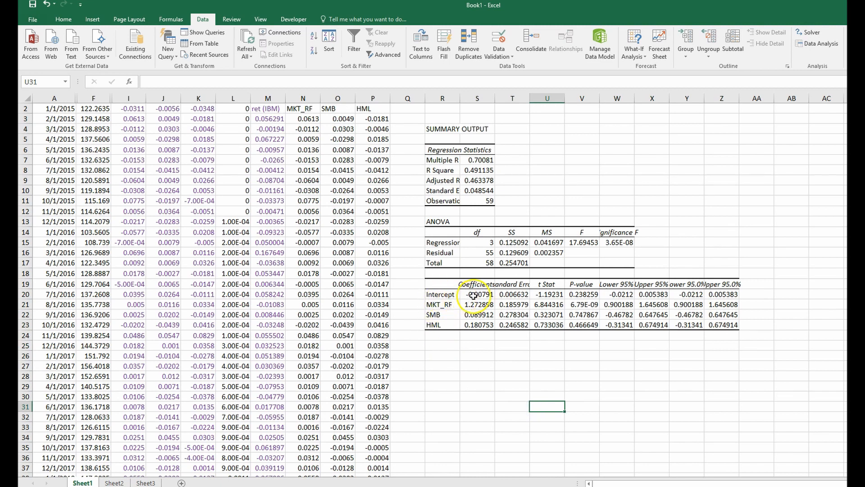
click(477, 295)
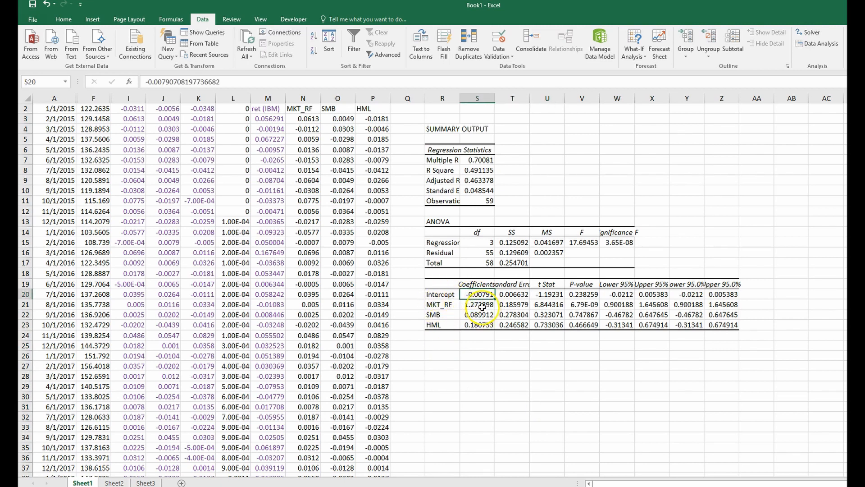
click(479, 315)
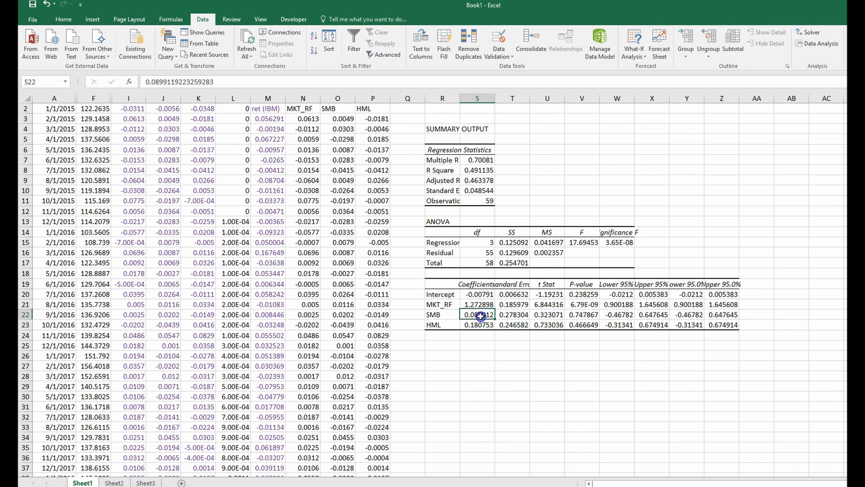
click(477, 325)
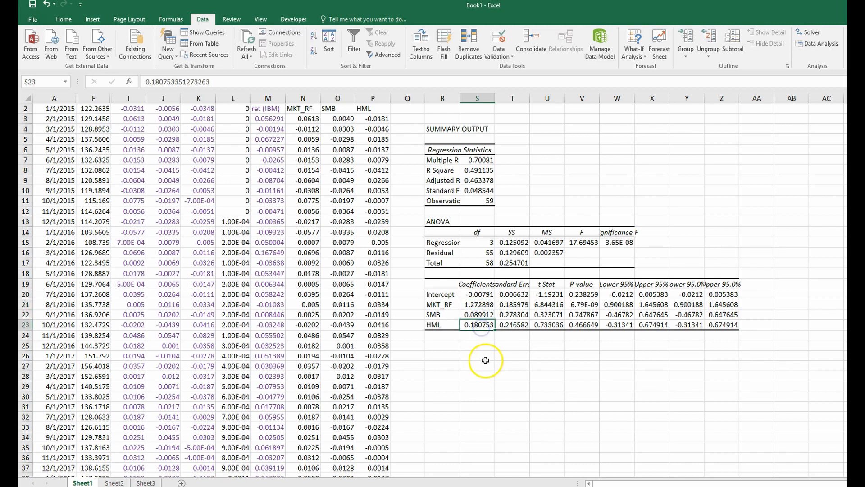
click(477, 354)
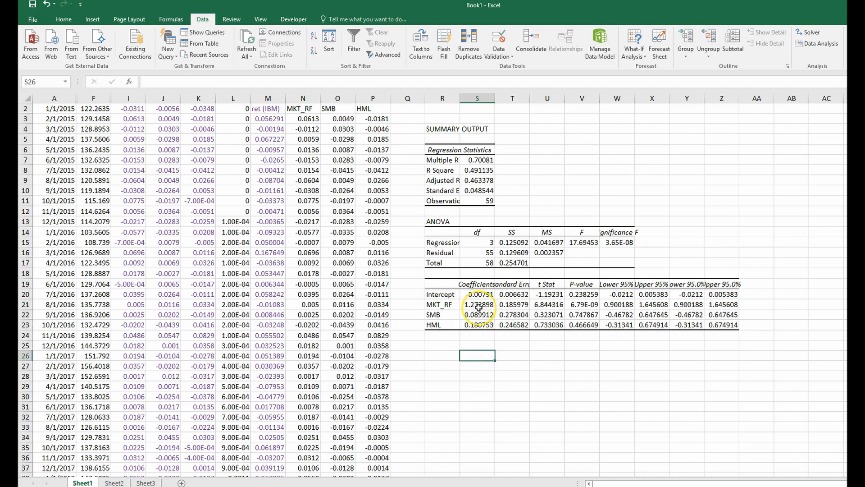